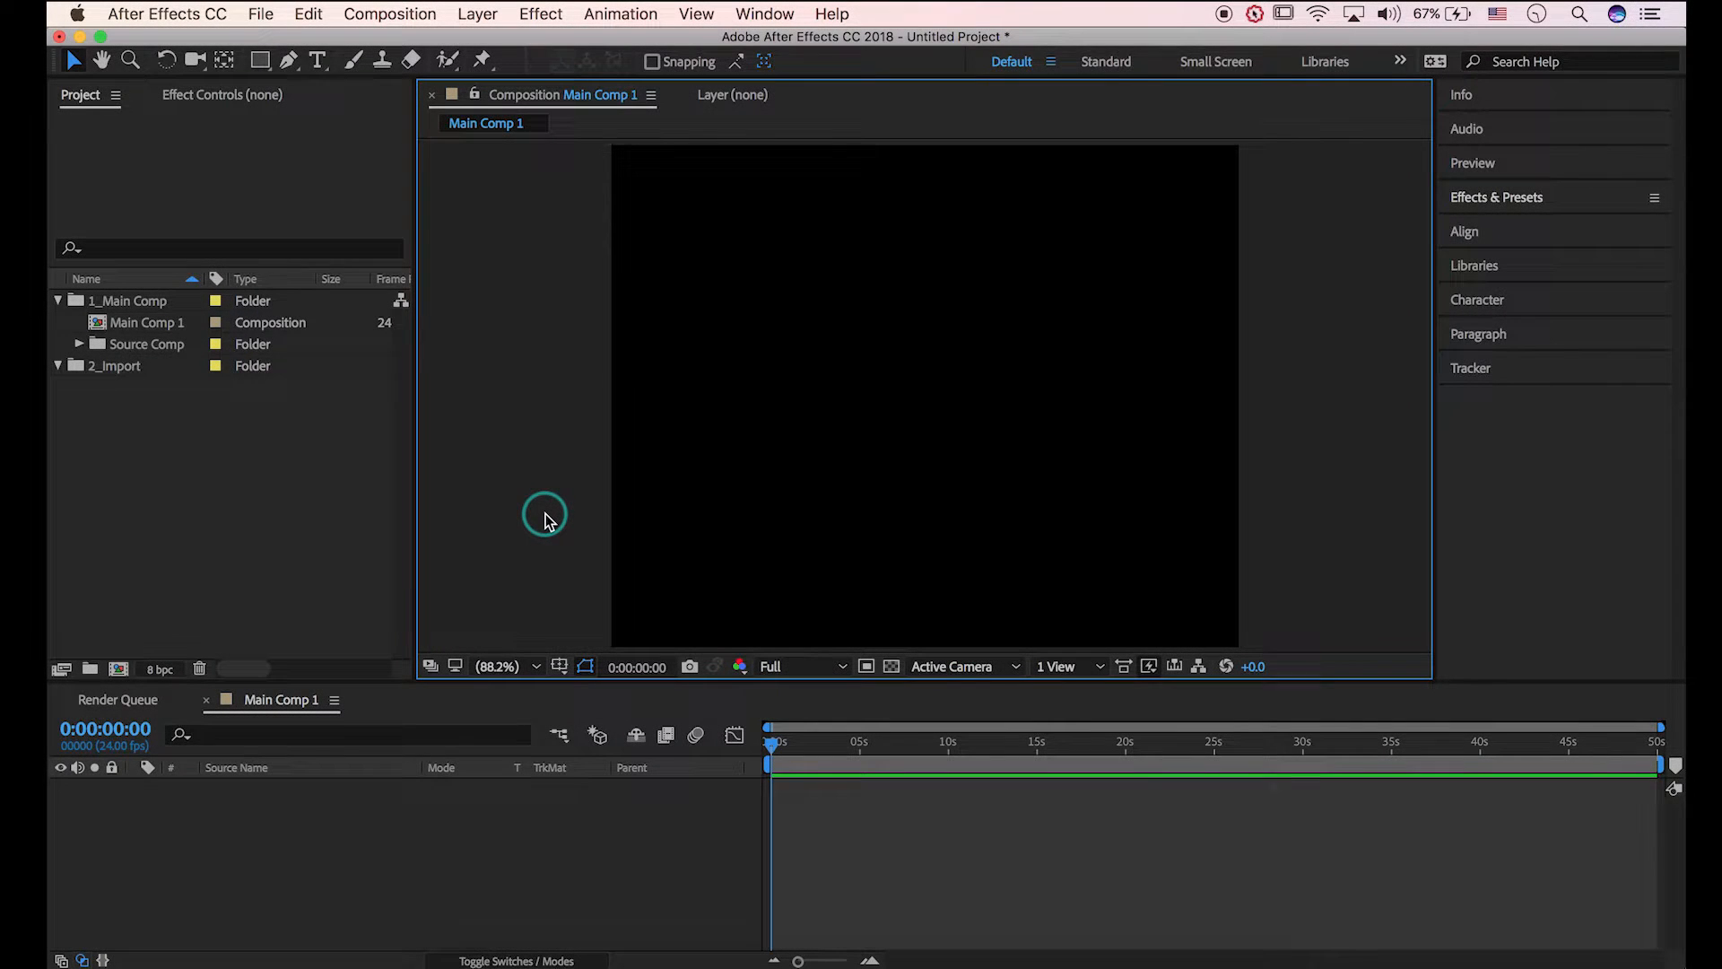
# Confirm Main Comp 1 settings at 1250×1000, 24 fps, 50-second duration
pyautogui.click(389, 13)
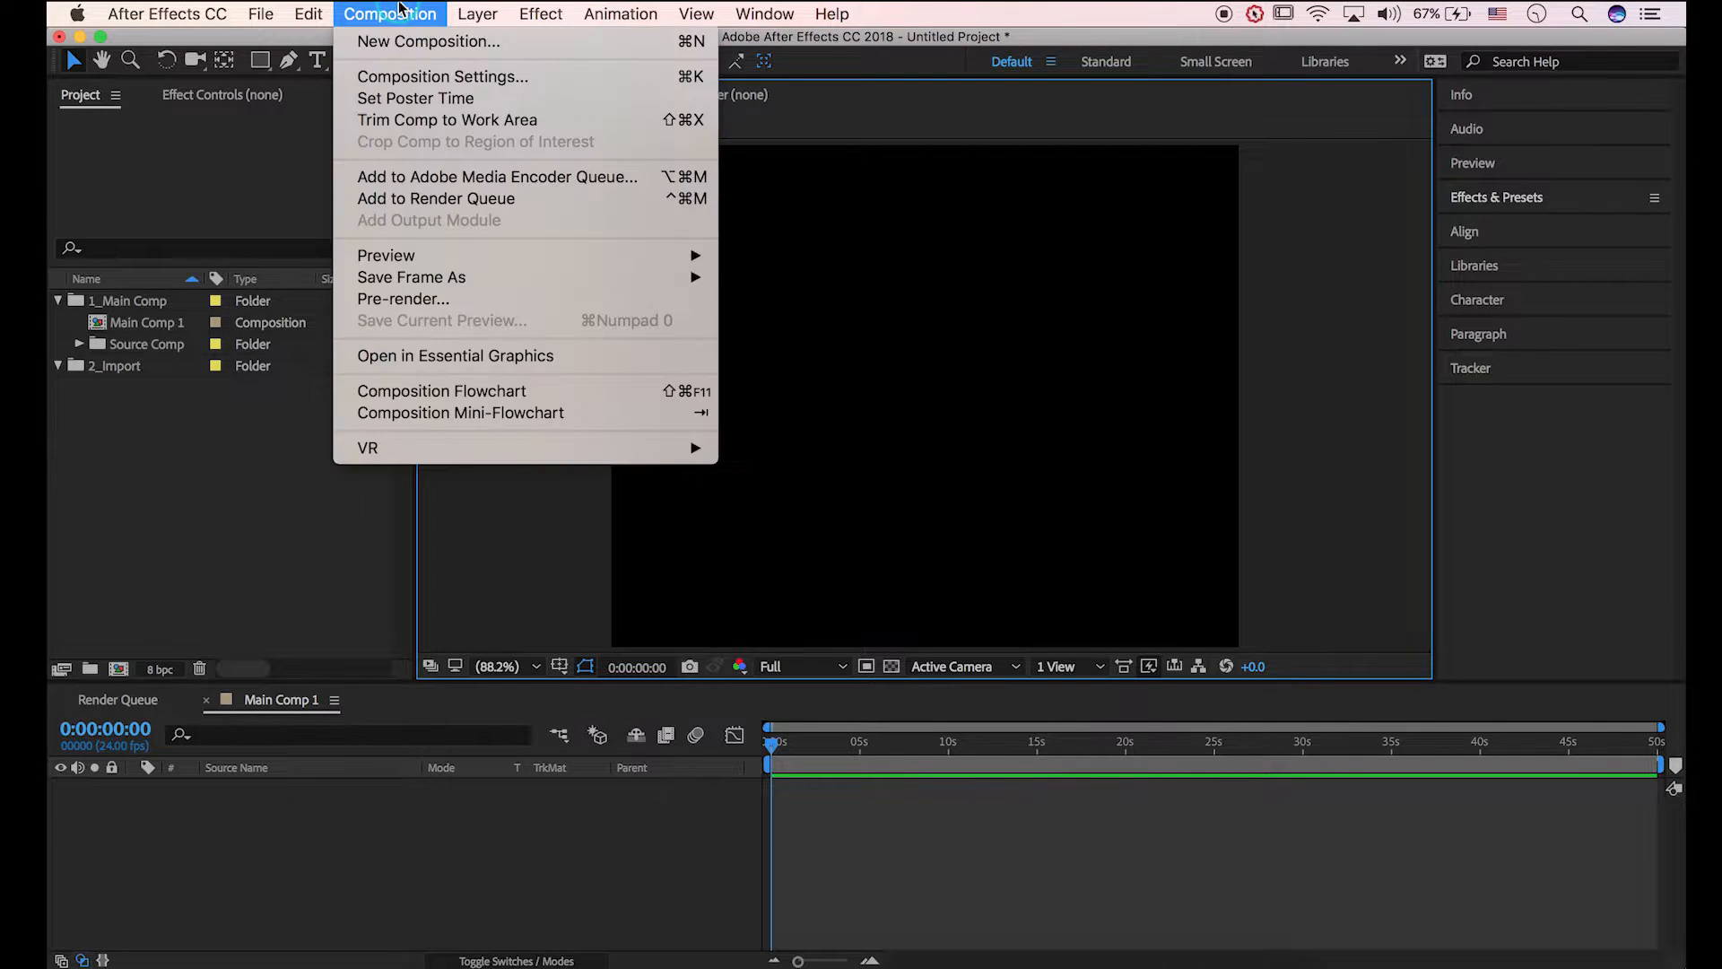
pyautogui.click(441, 75)
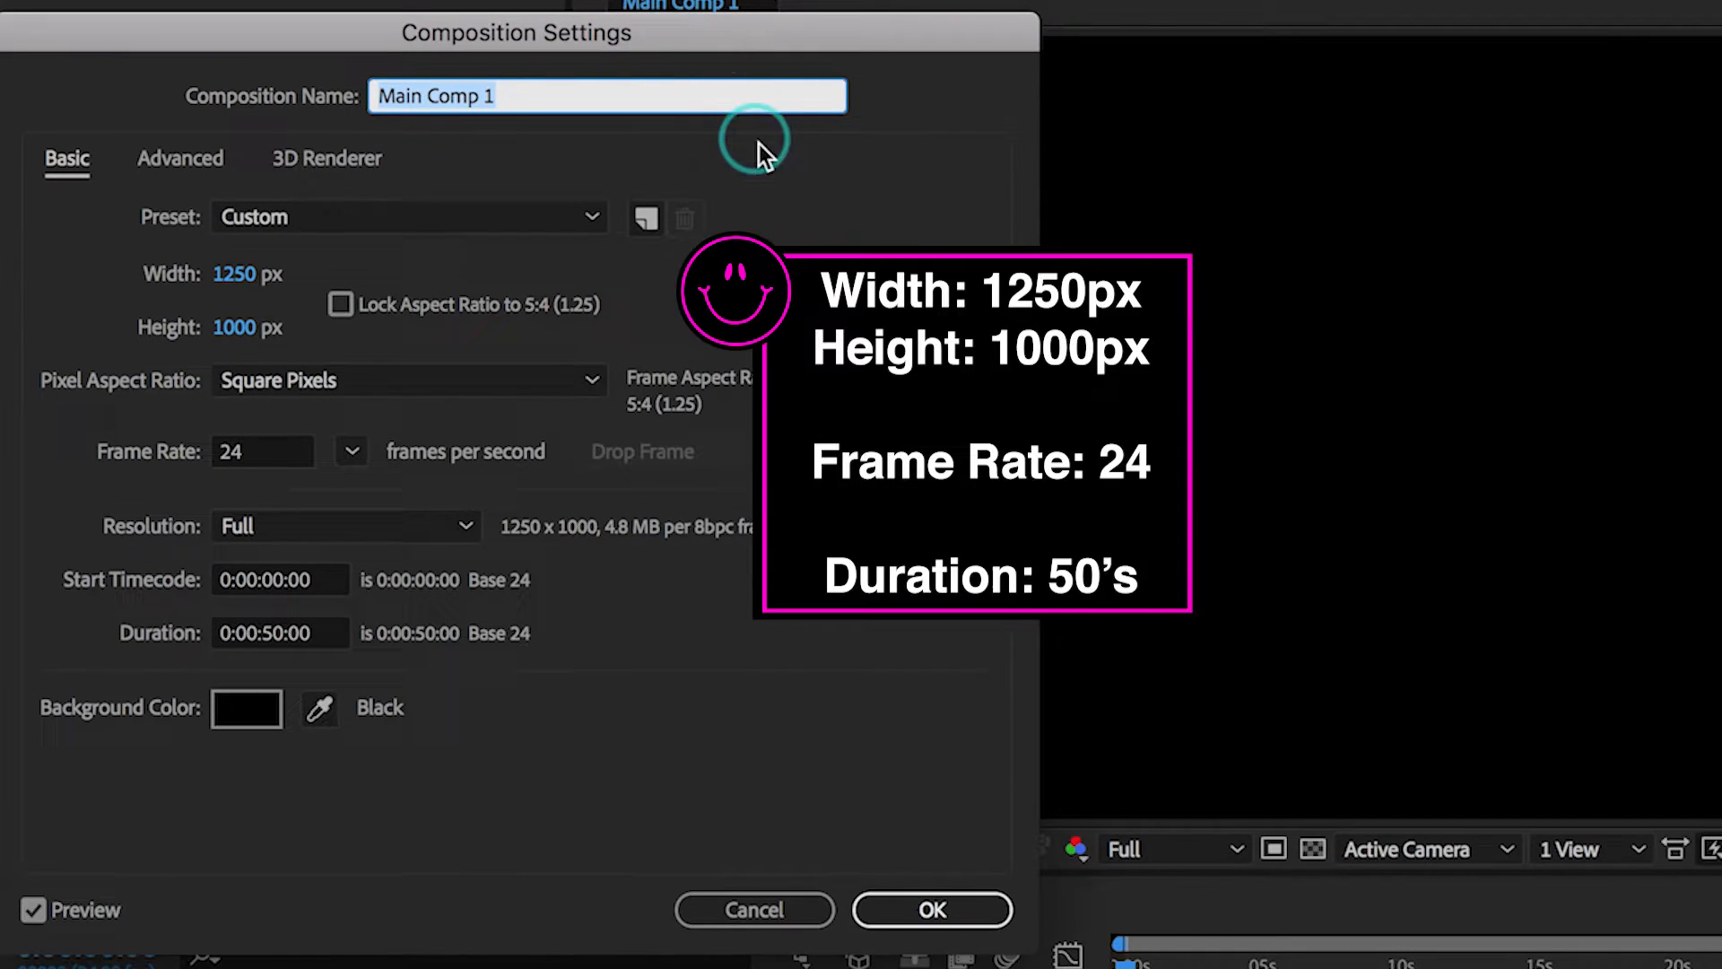
pyautogui.moveTo(342, 304)
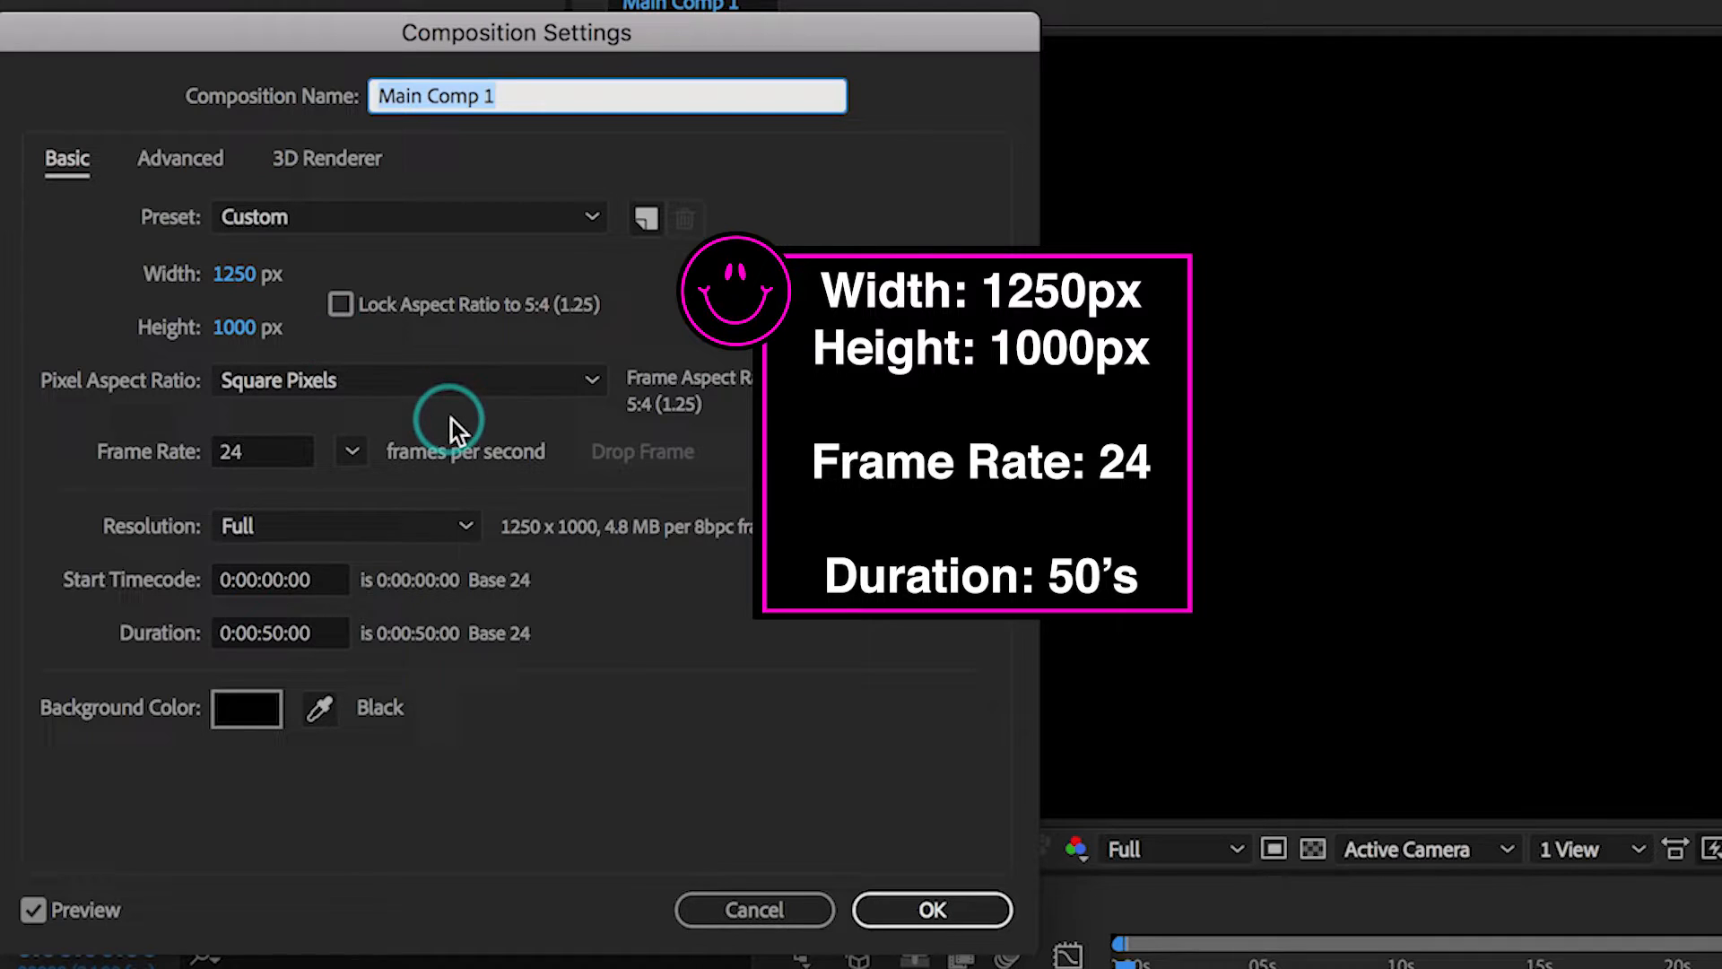
pyautogui.click(931, 910)
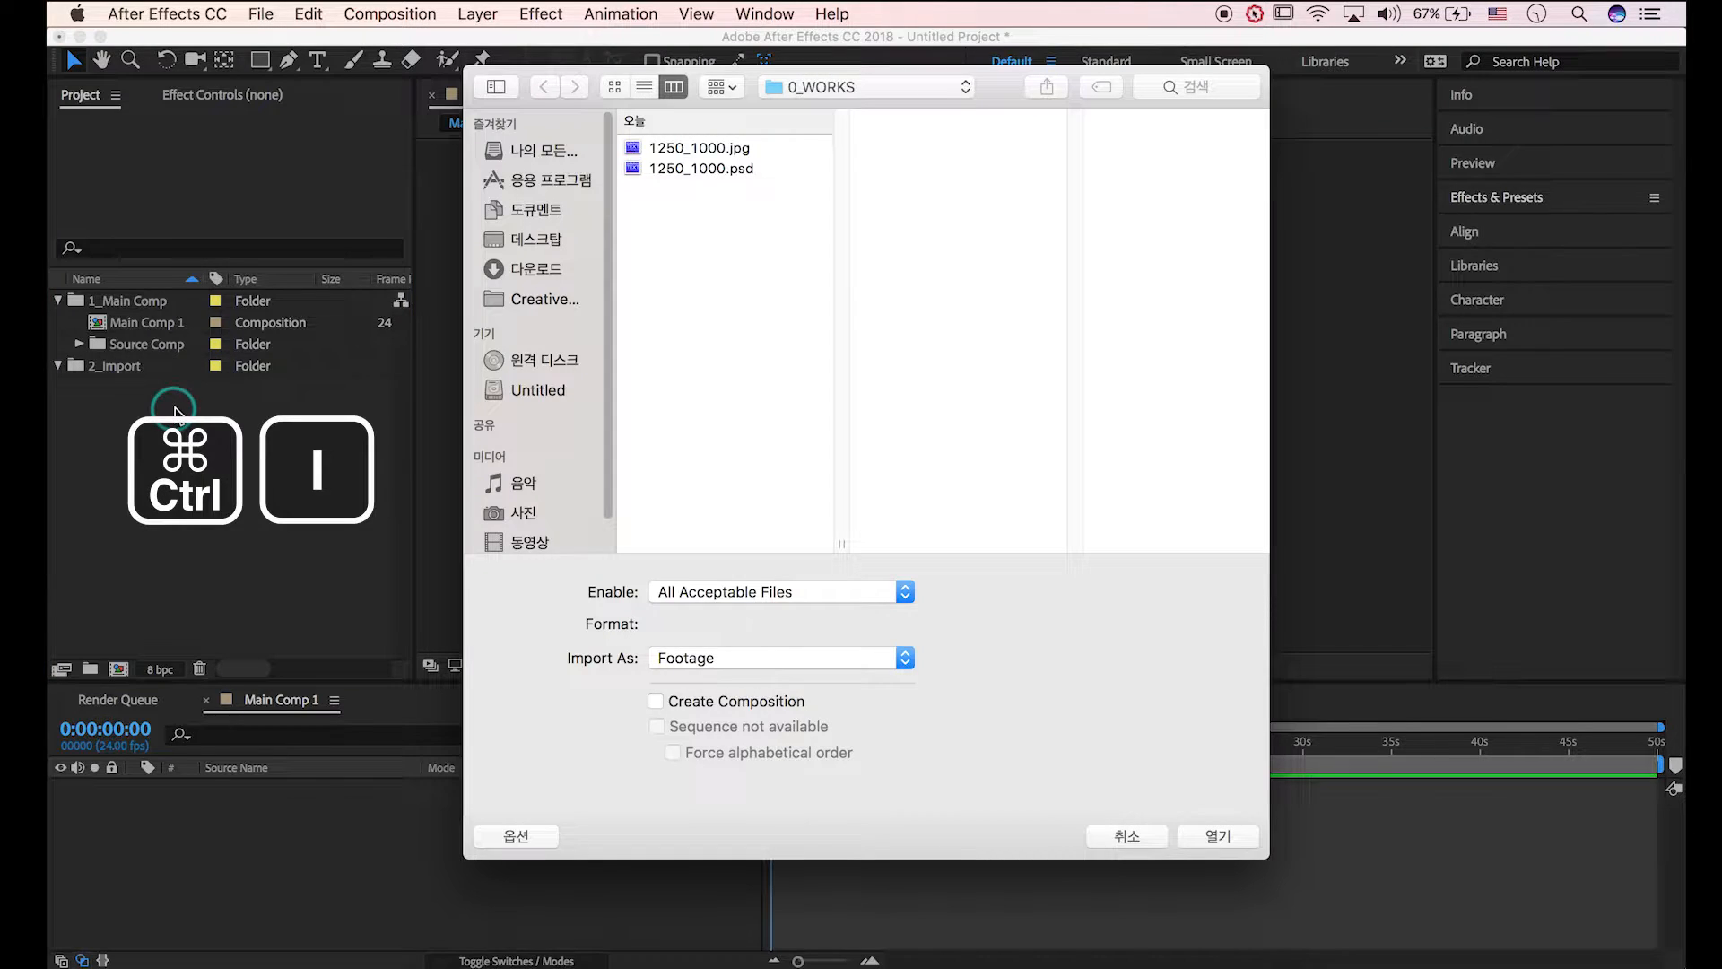
# Import 1250_1000.jpg and duplicate its layer in Main Comp 1
pyautogui.click(698, 147)
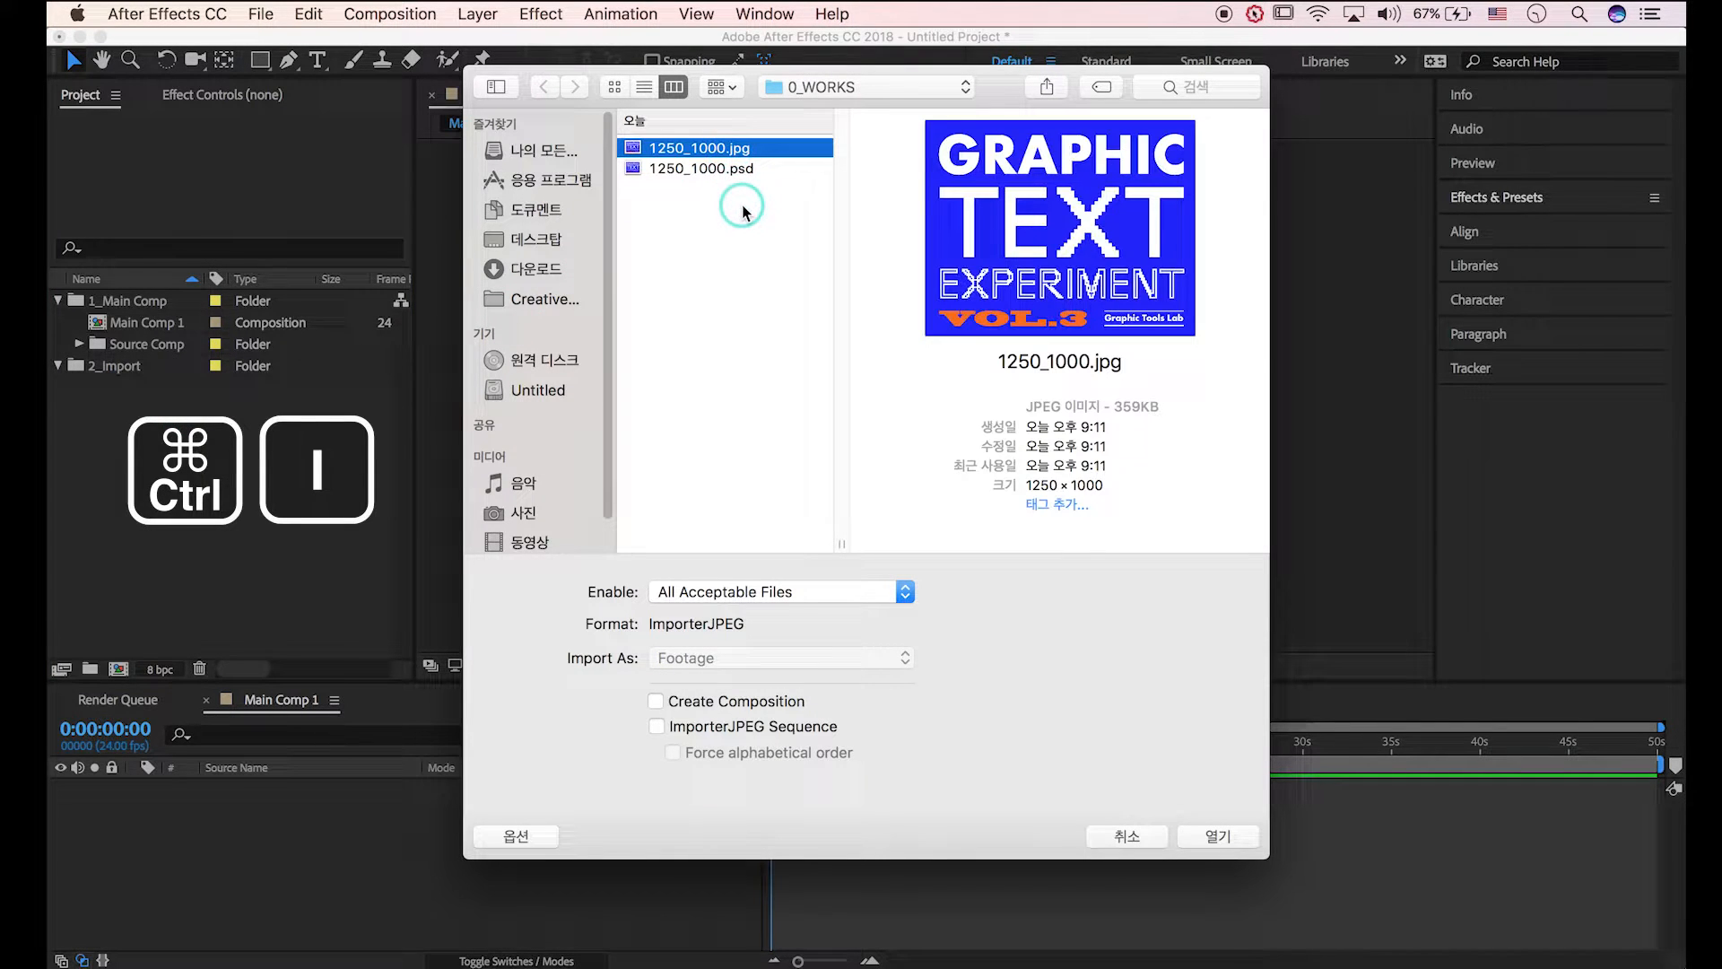
pyautogui.click(1216, 836)
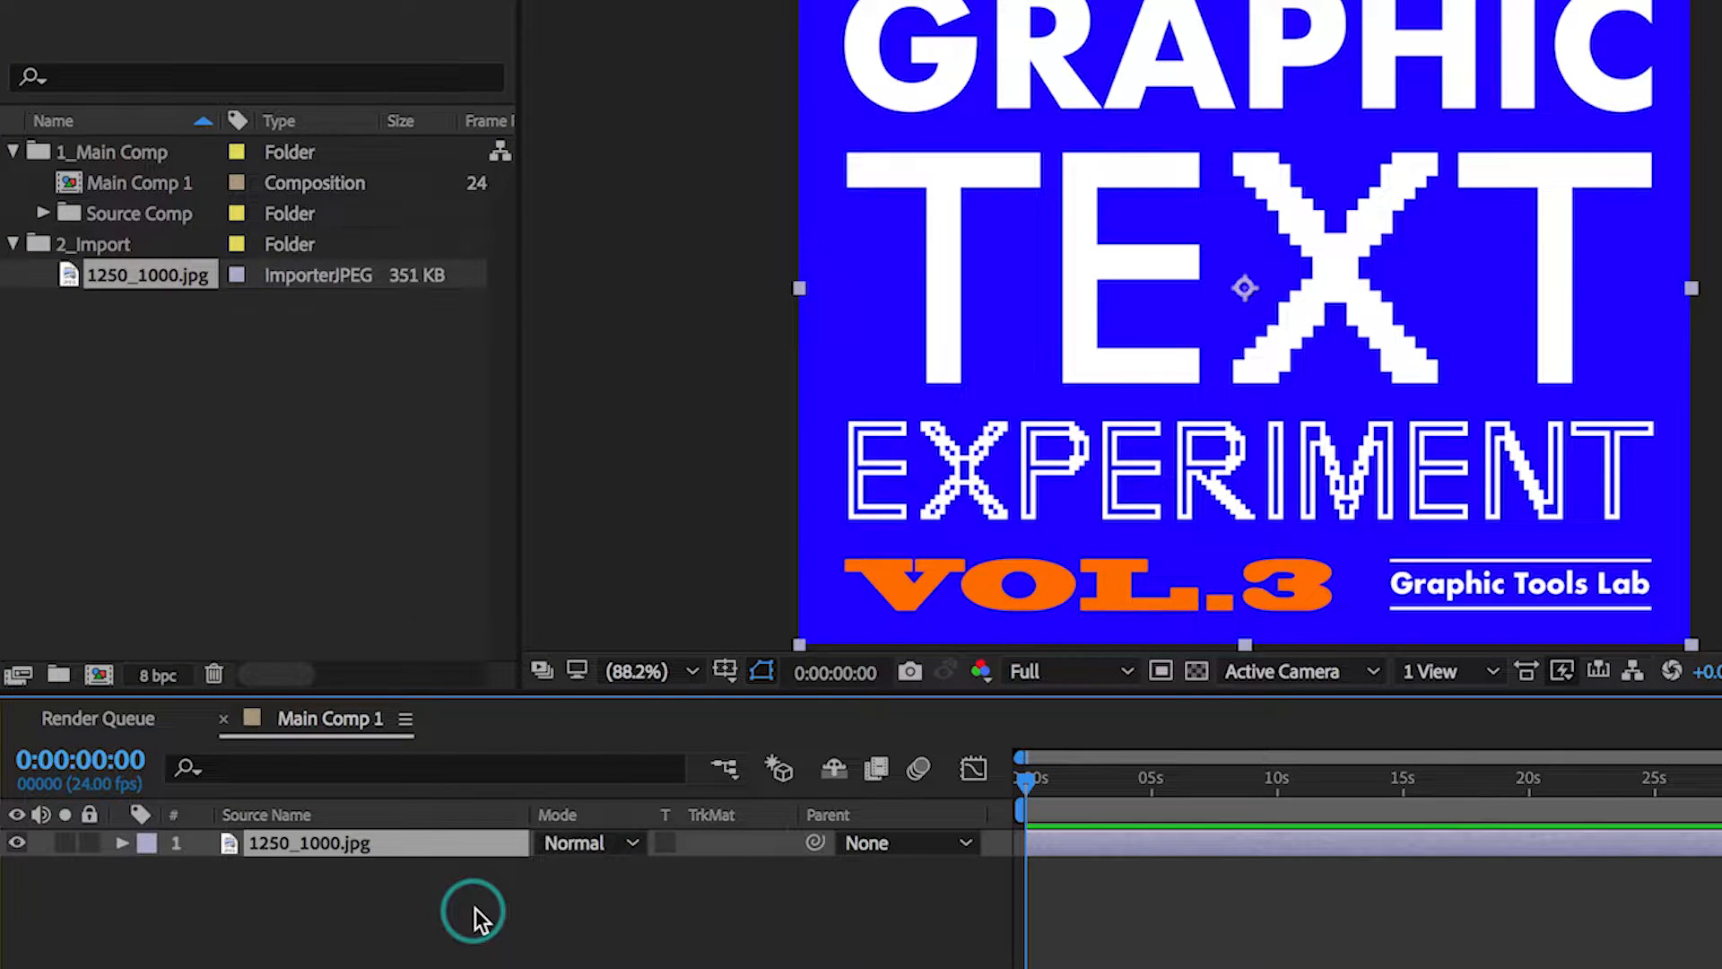
pyautogui.press('ctrl+d')
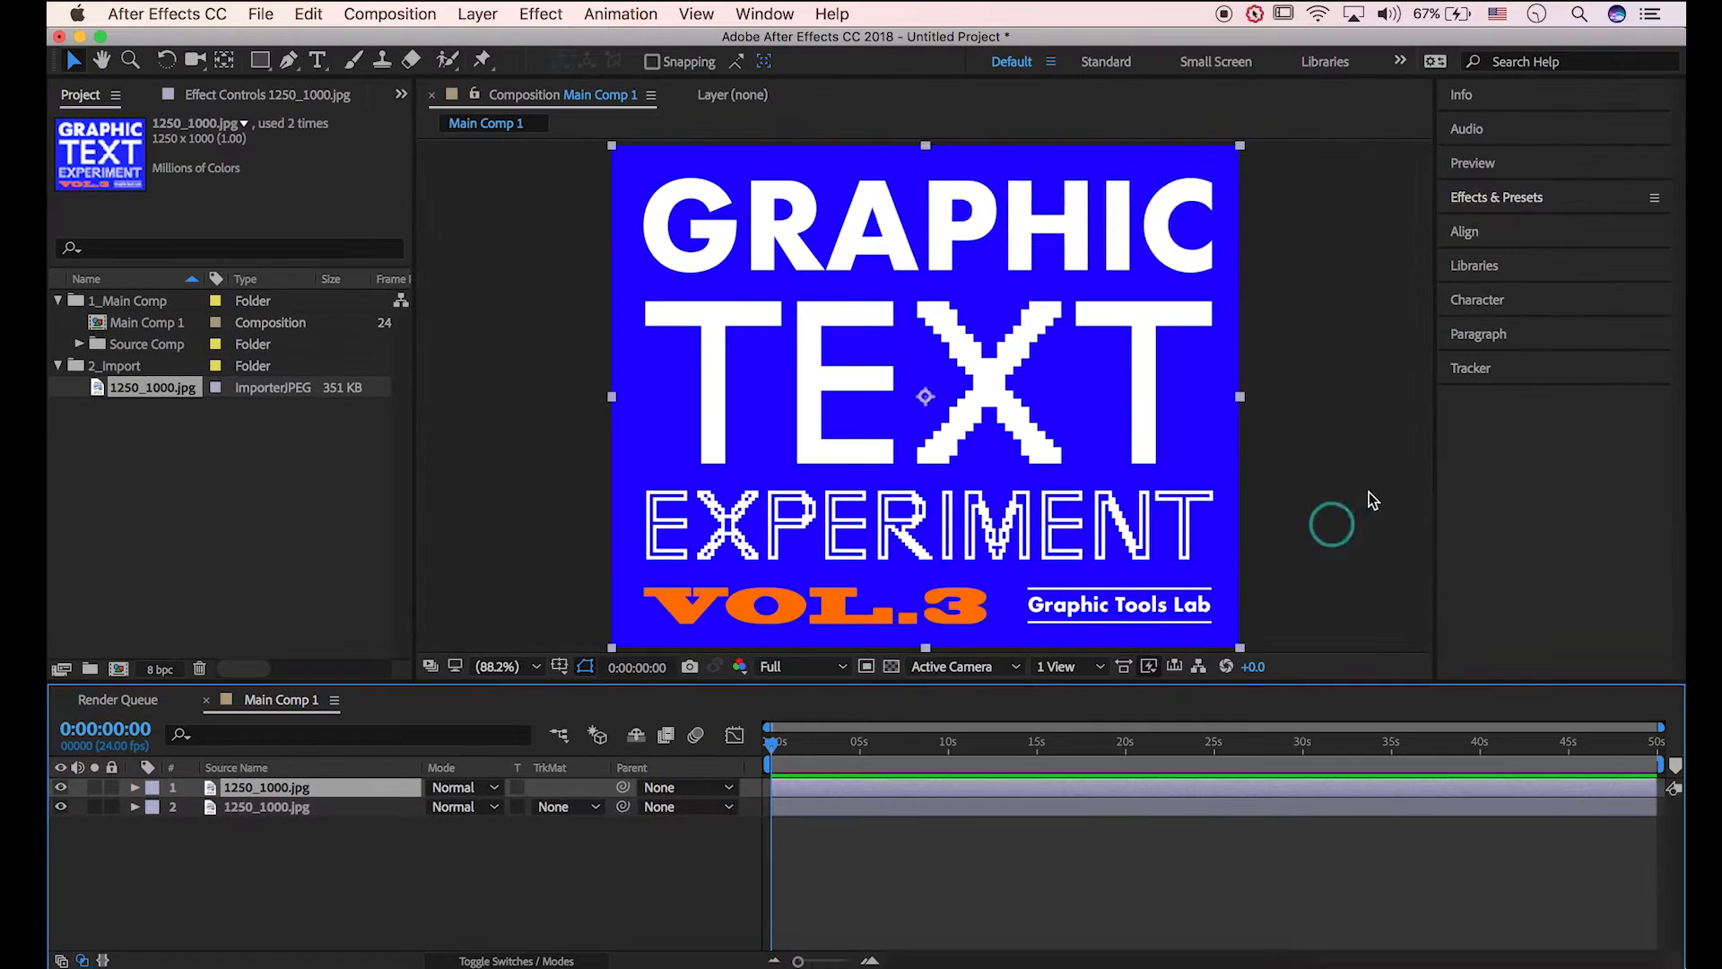
# Apply CC Lens to the top poster layer, center it at 515,527, and compare visibility
pyautogui.click(1496, 197)
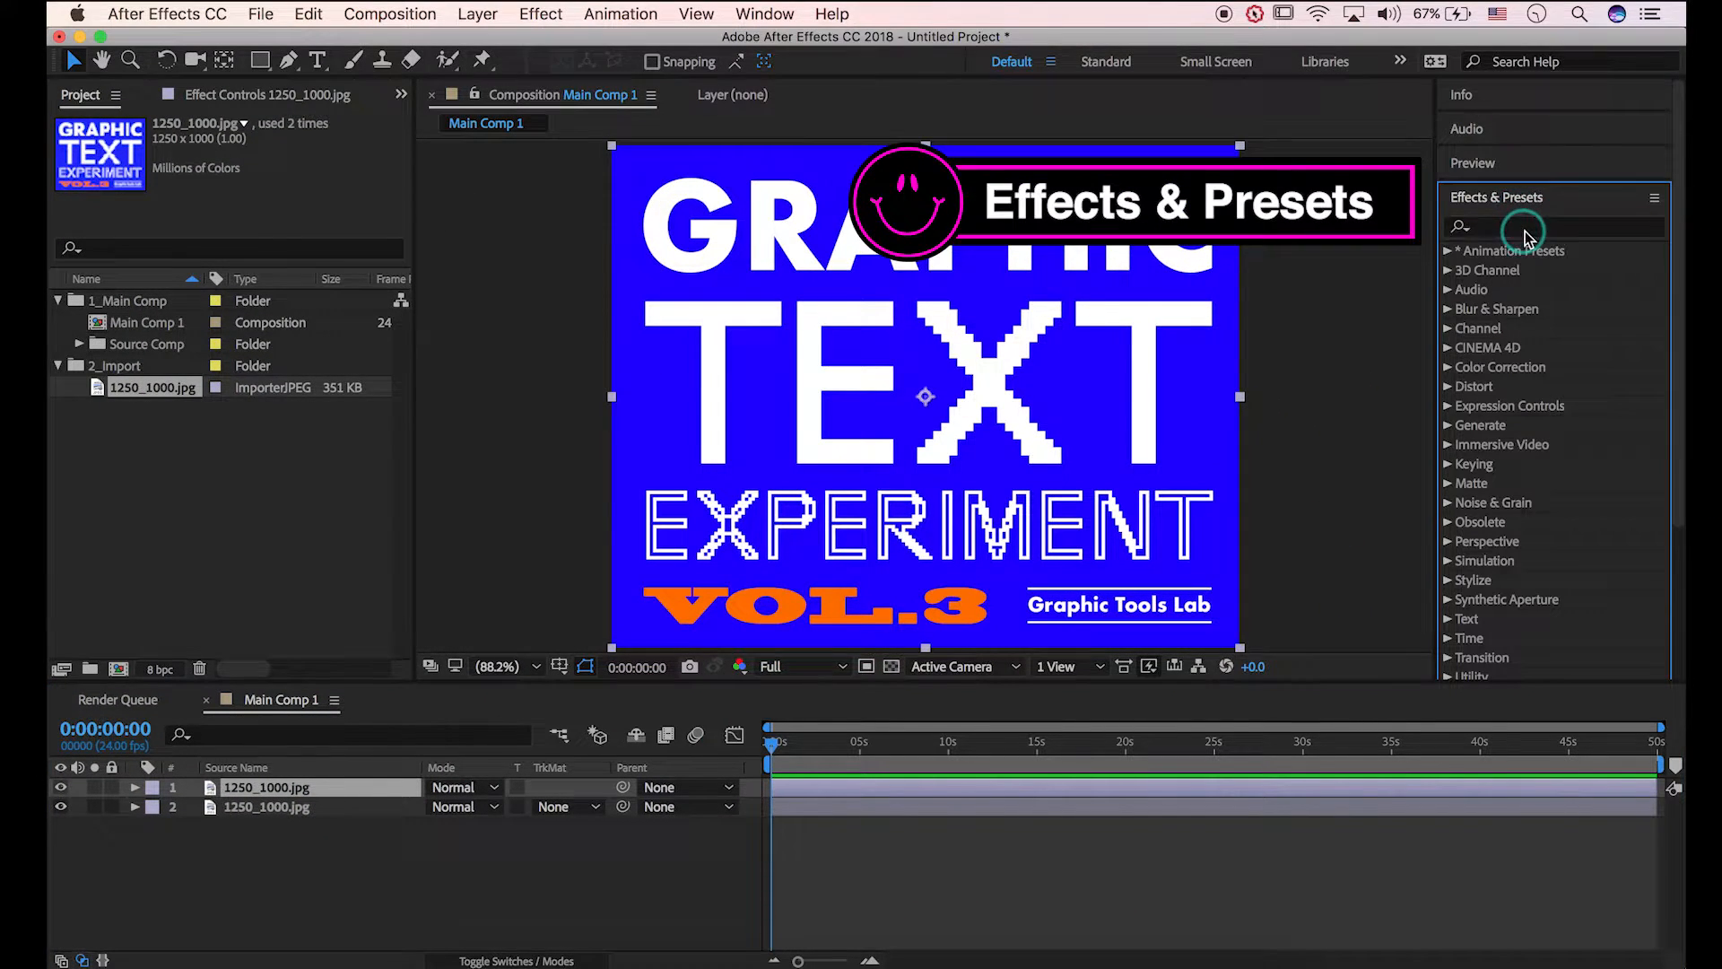
pyautogui.write('cc lens')
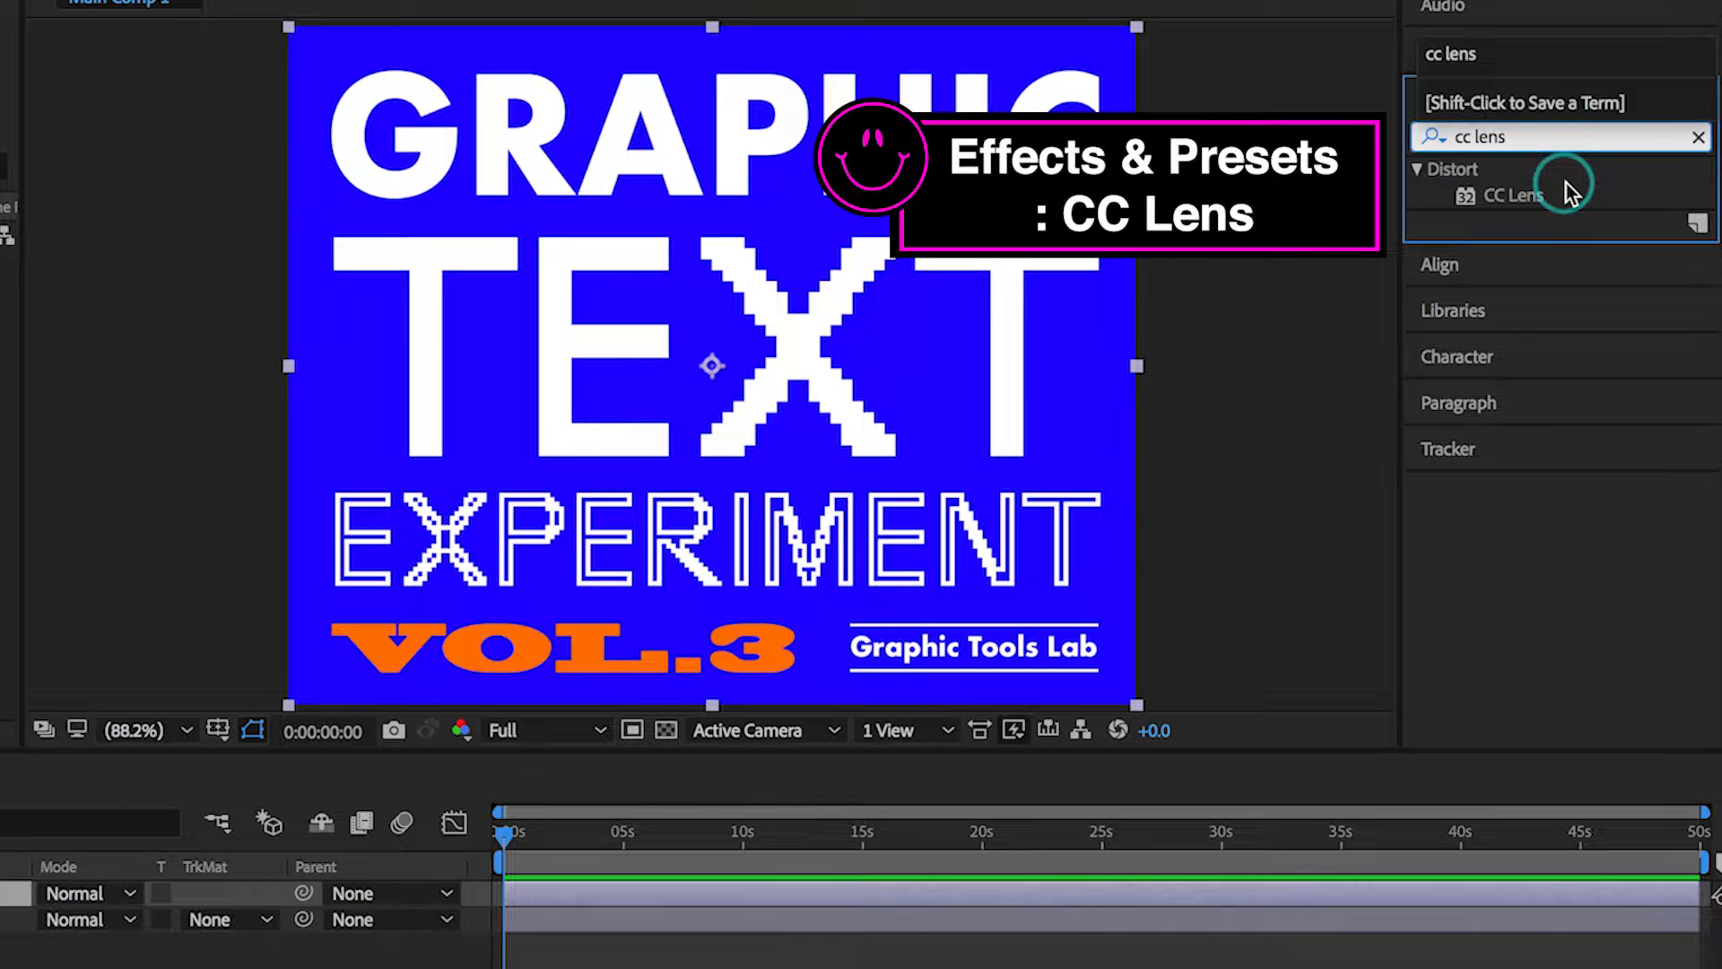
pyautogui.doubleClick(1515, 196)
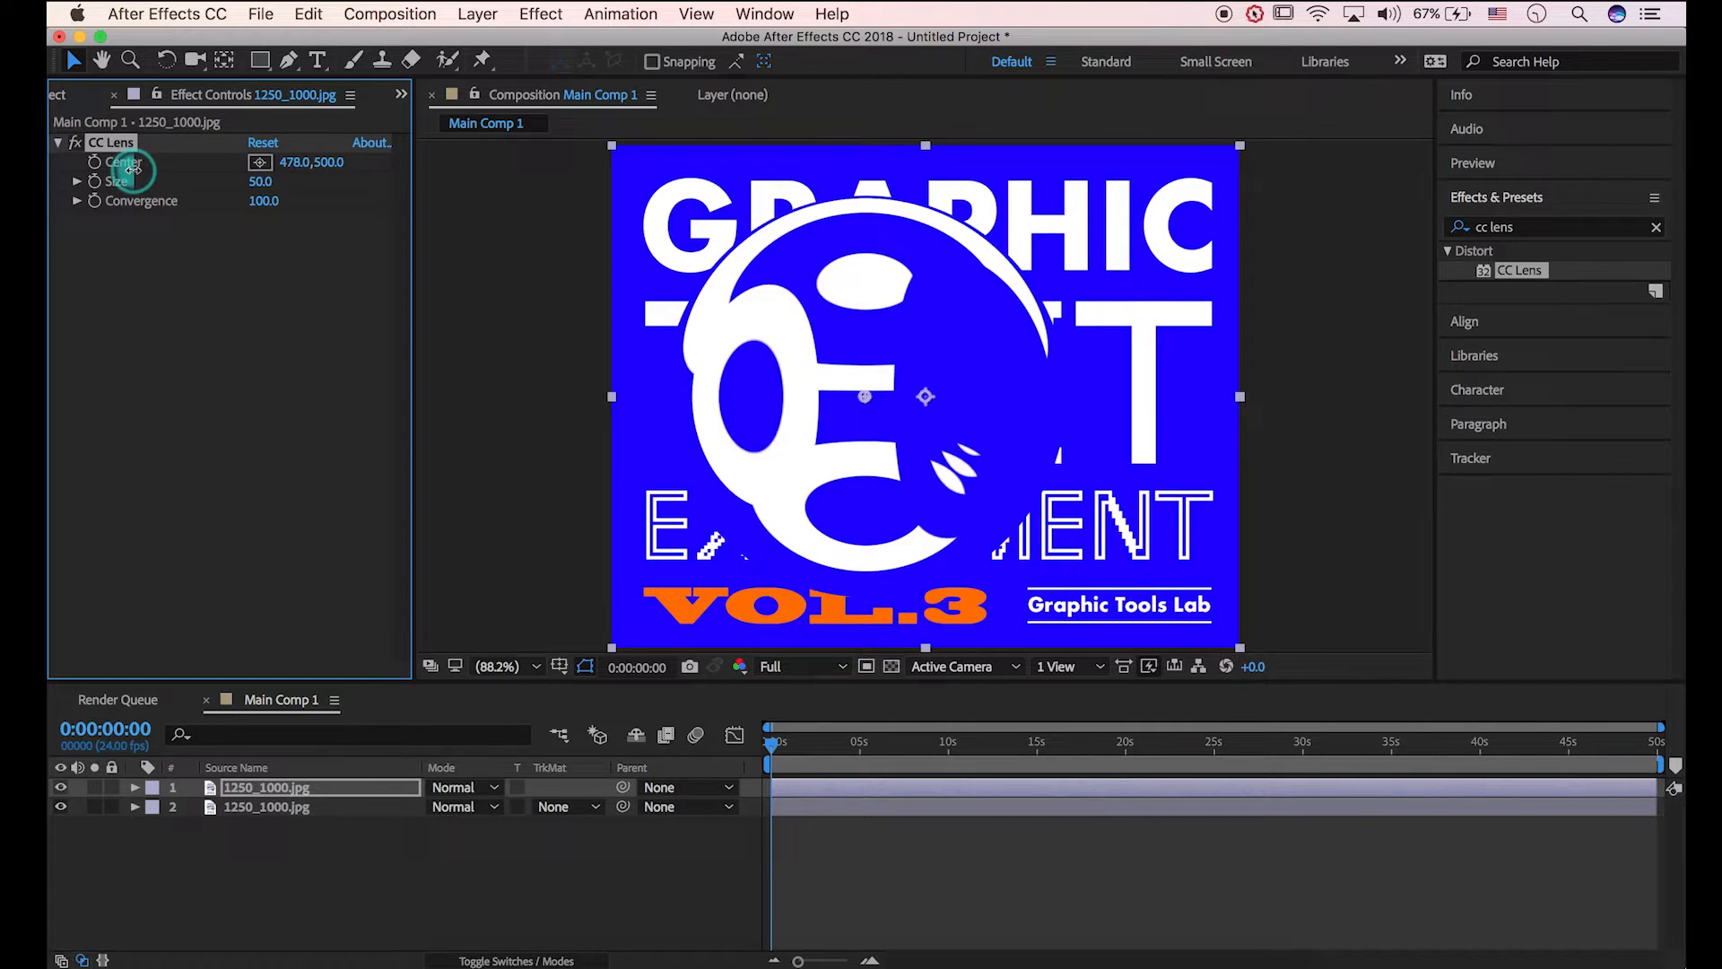
pyautogui.moveTo(290, 162); pyautogui.dragTo(307, 162)
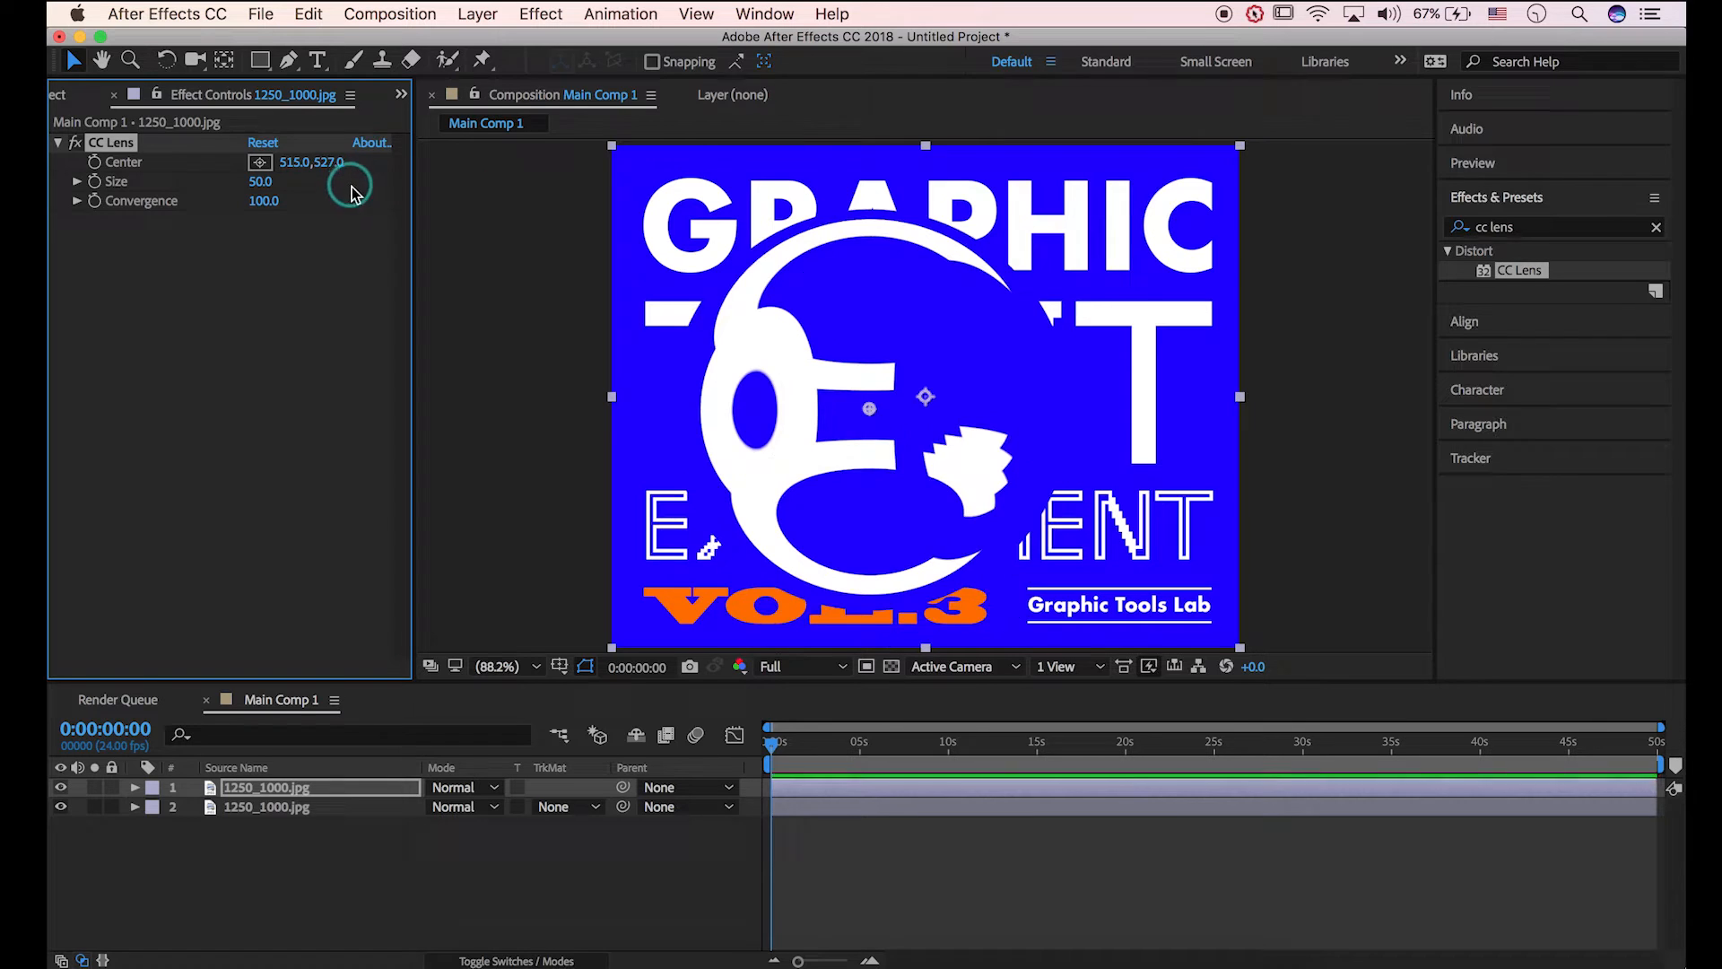
pyautogui.click(60, 788)
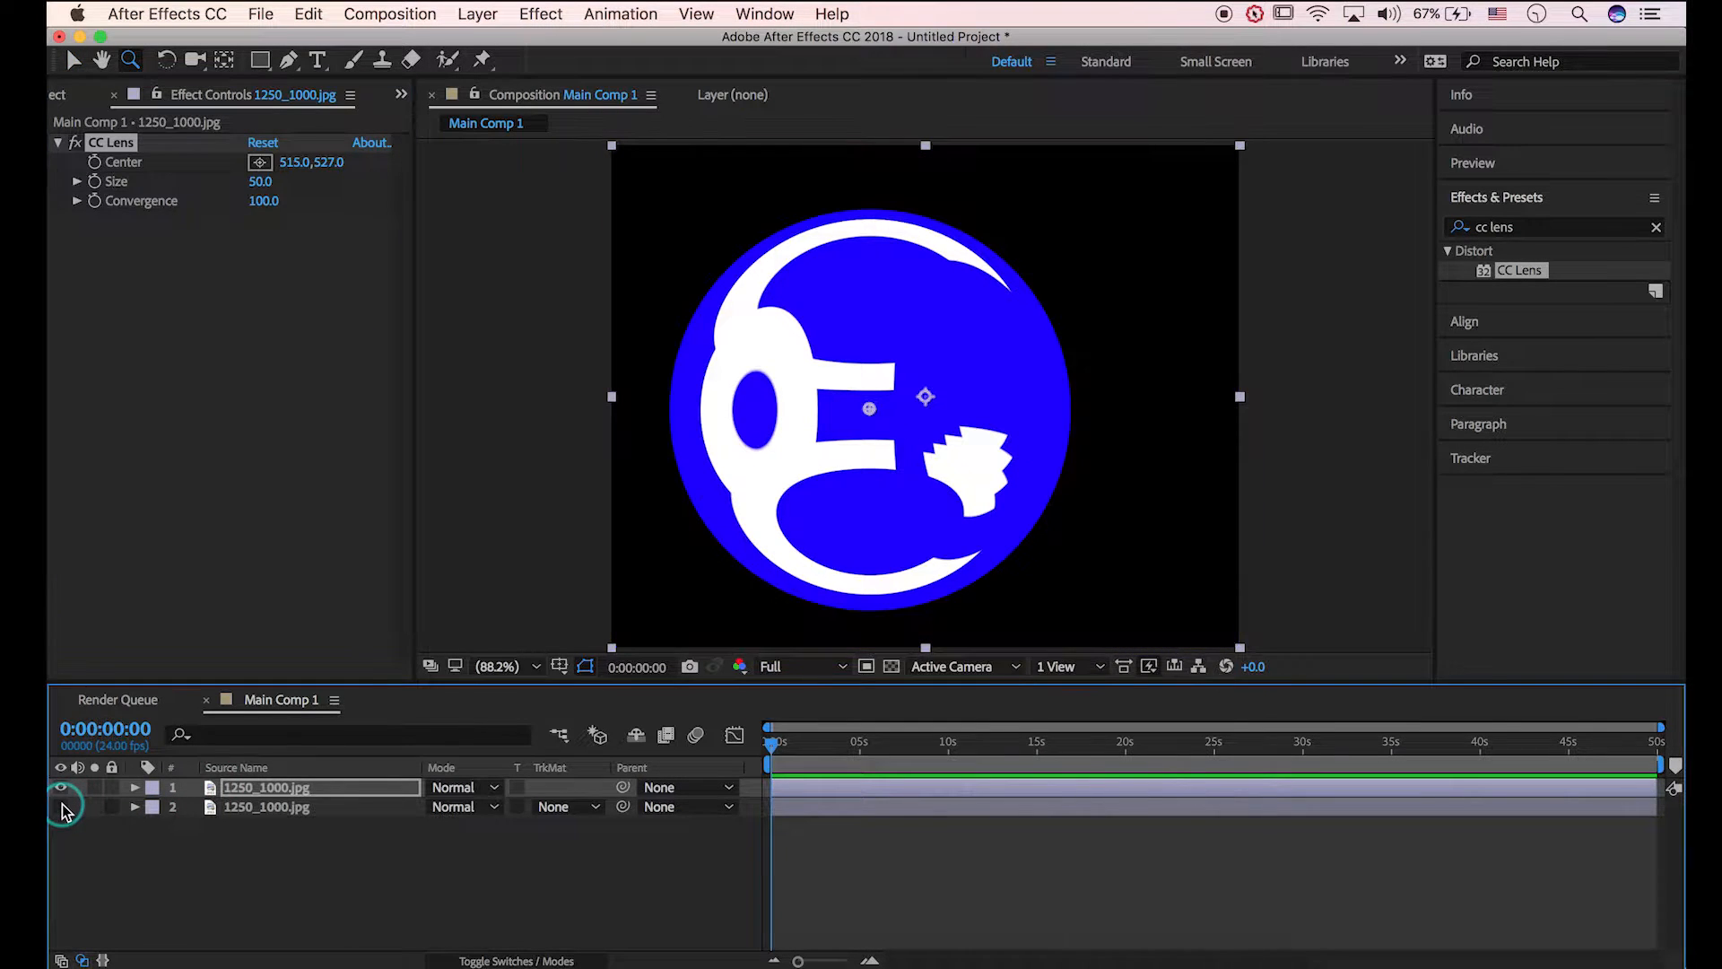
pyautogui.click(62, 788)
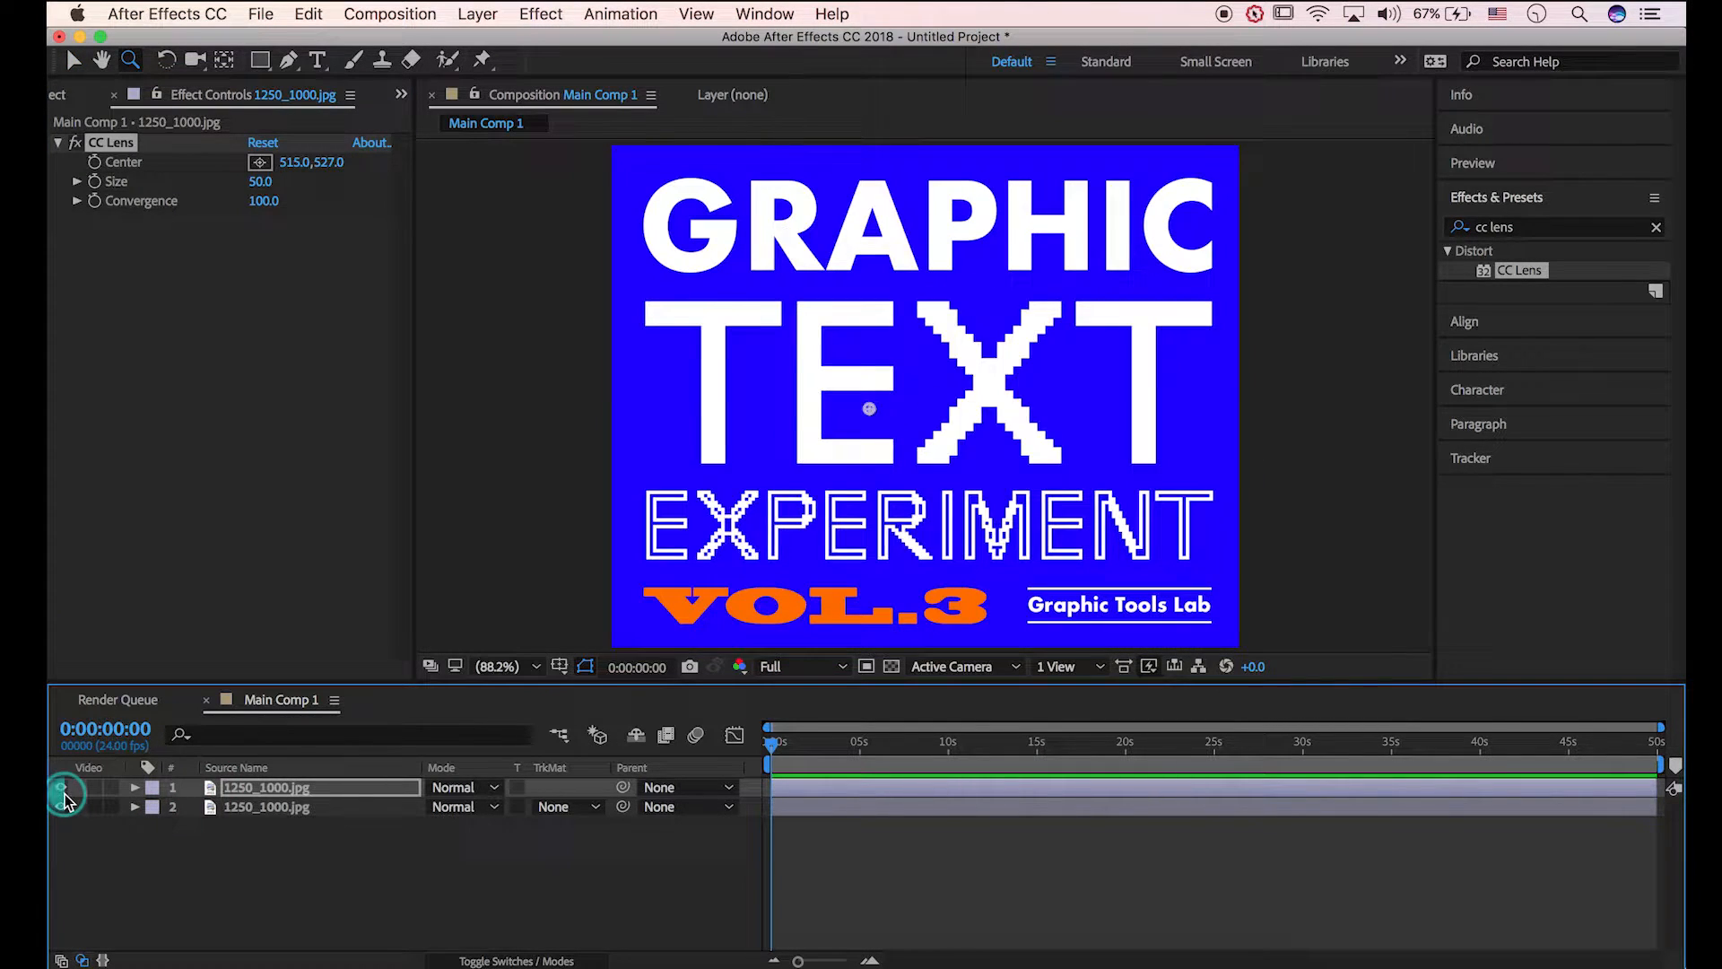
pyautogui.click(63, 788)
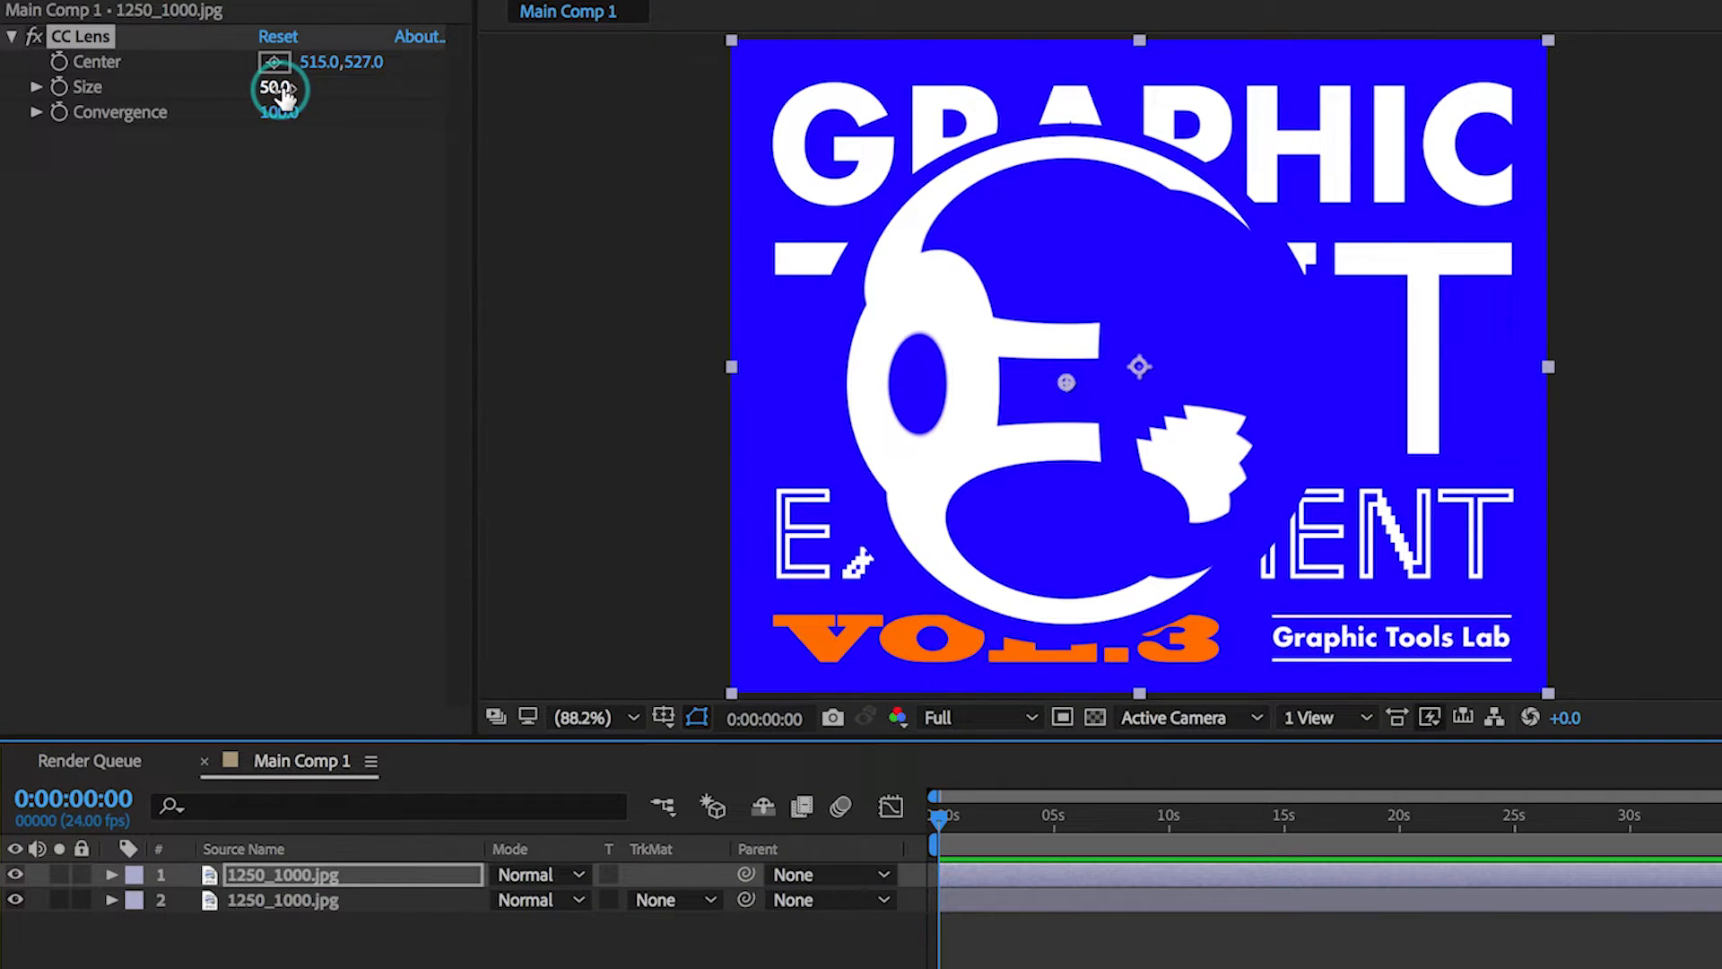
# Set lens size to 60 and keyframe the center from top-left moving down over time
pyautogui.moveTo(274, 87); pyautogui.dragTo(285, 87)
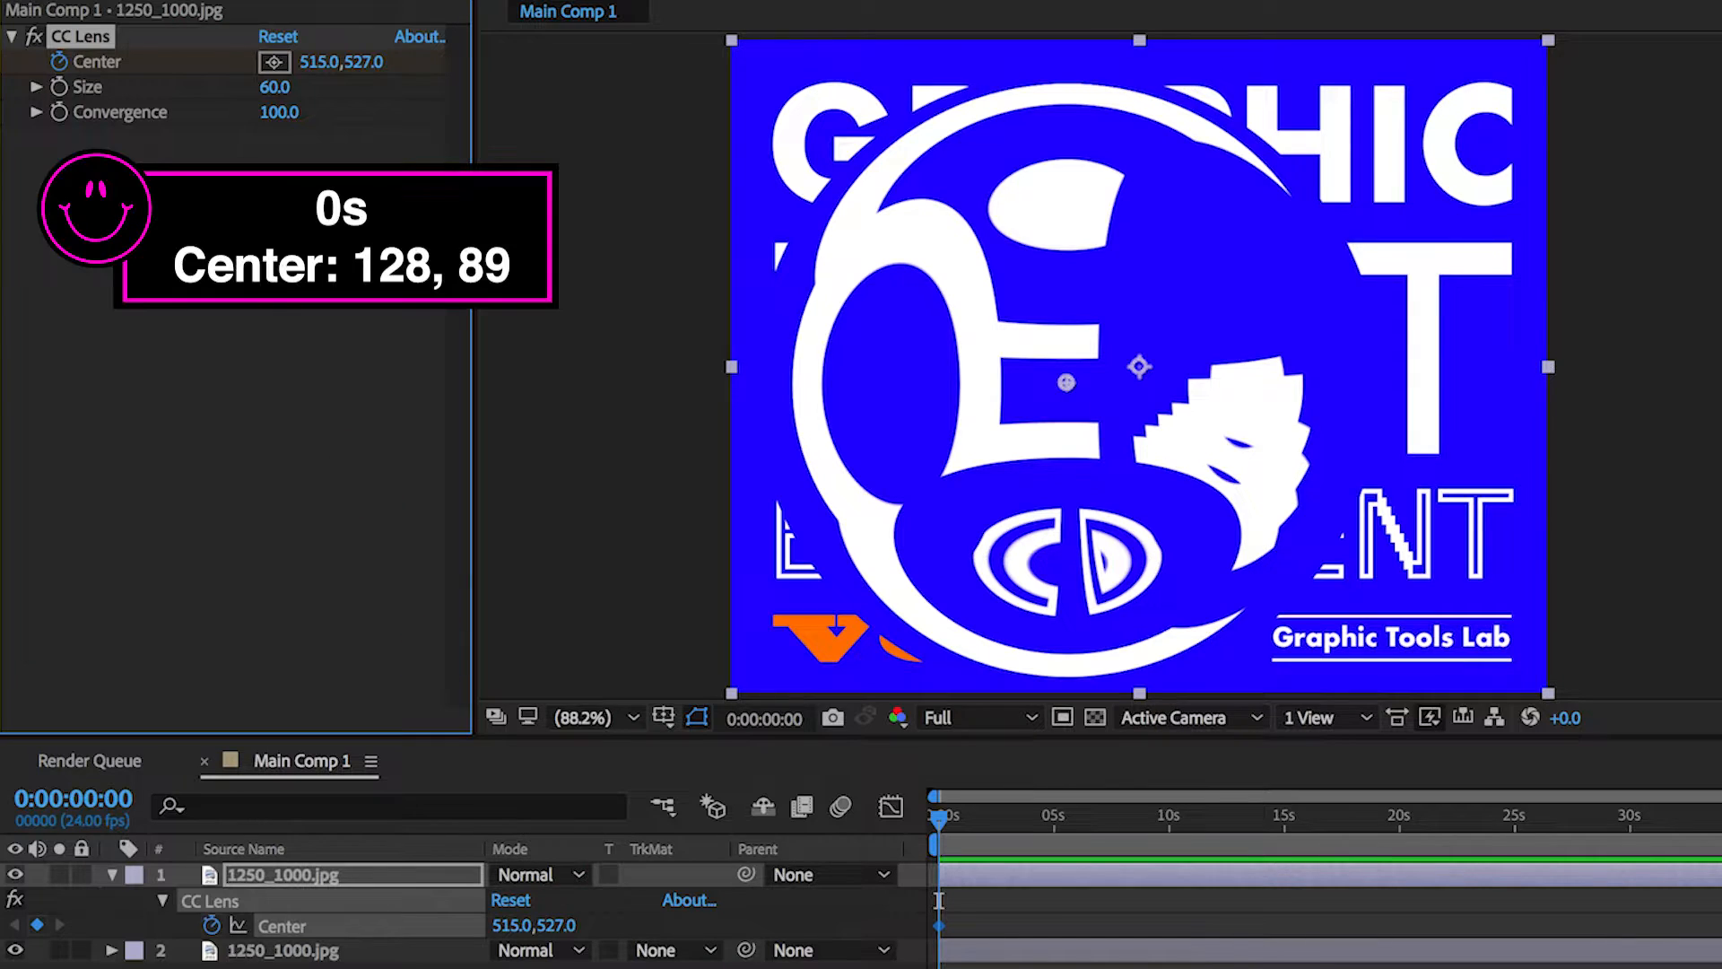
pyautogui.moveTo(318, 62); pyautogui.dragTo(288, 74)
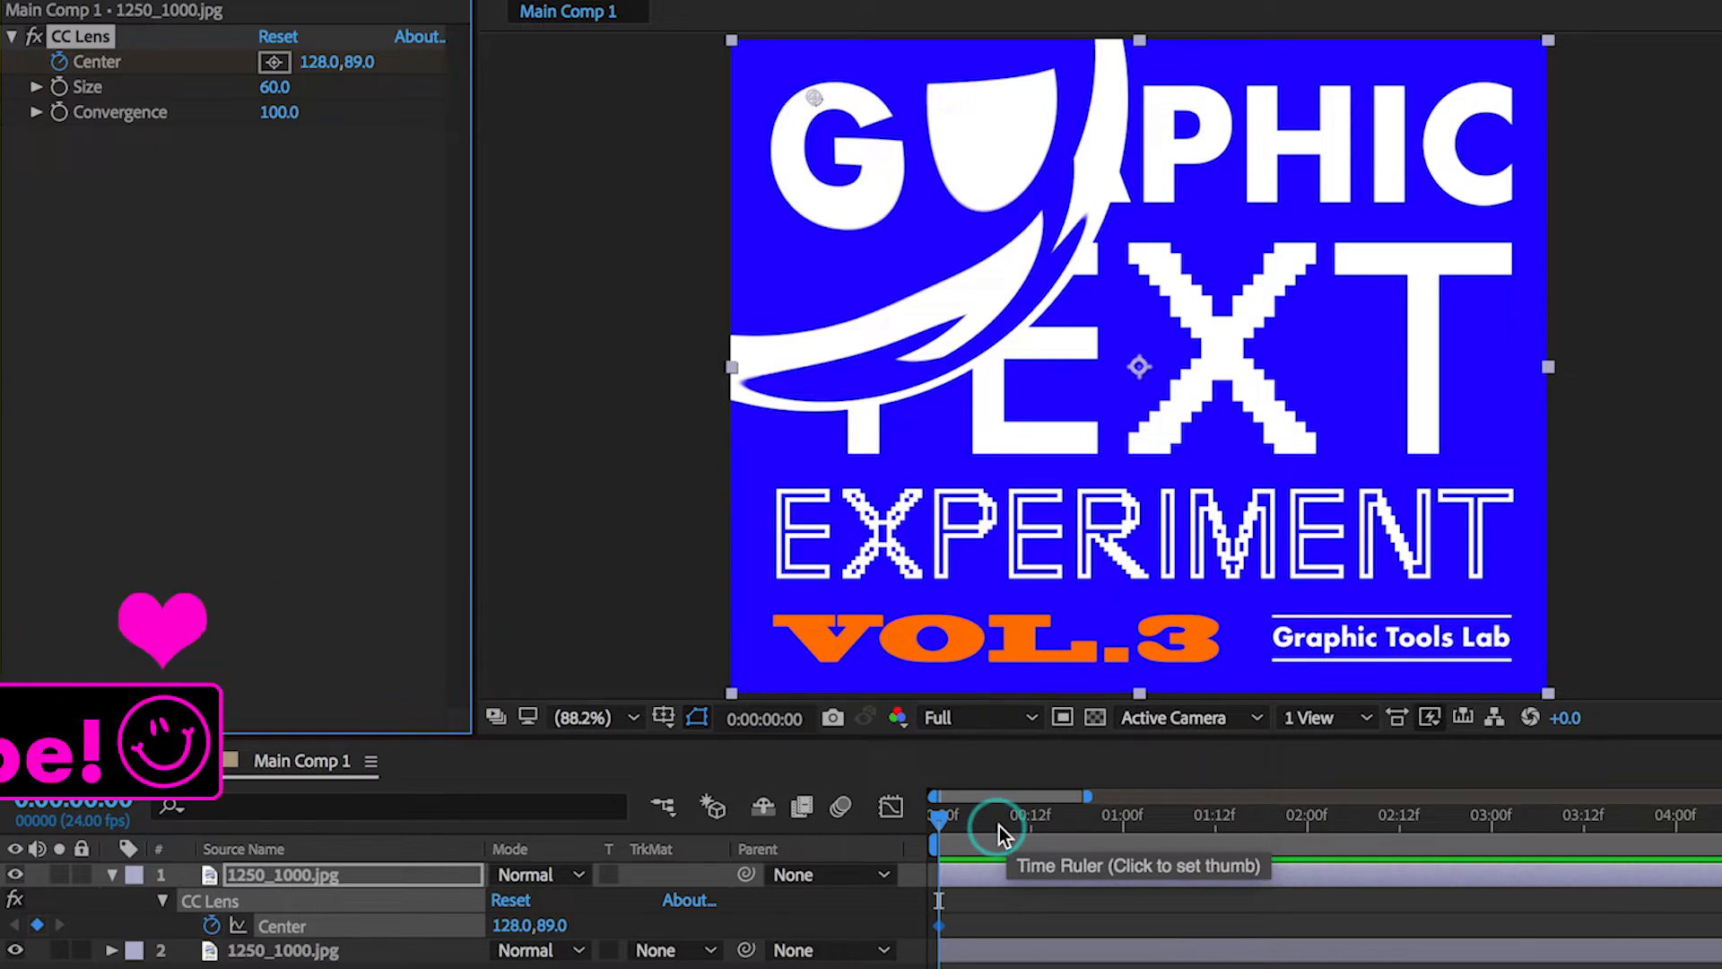
pyautogui.click(1131, 815)
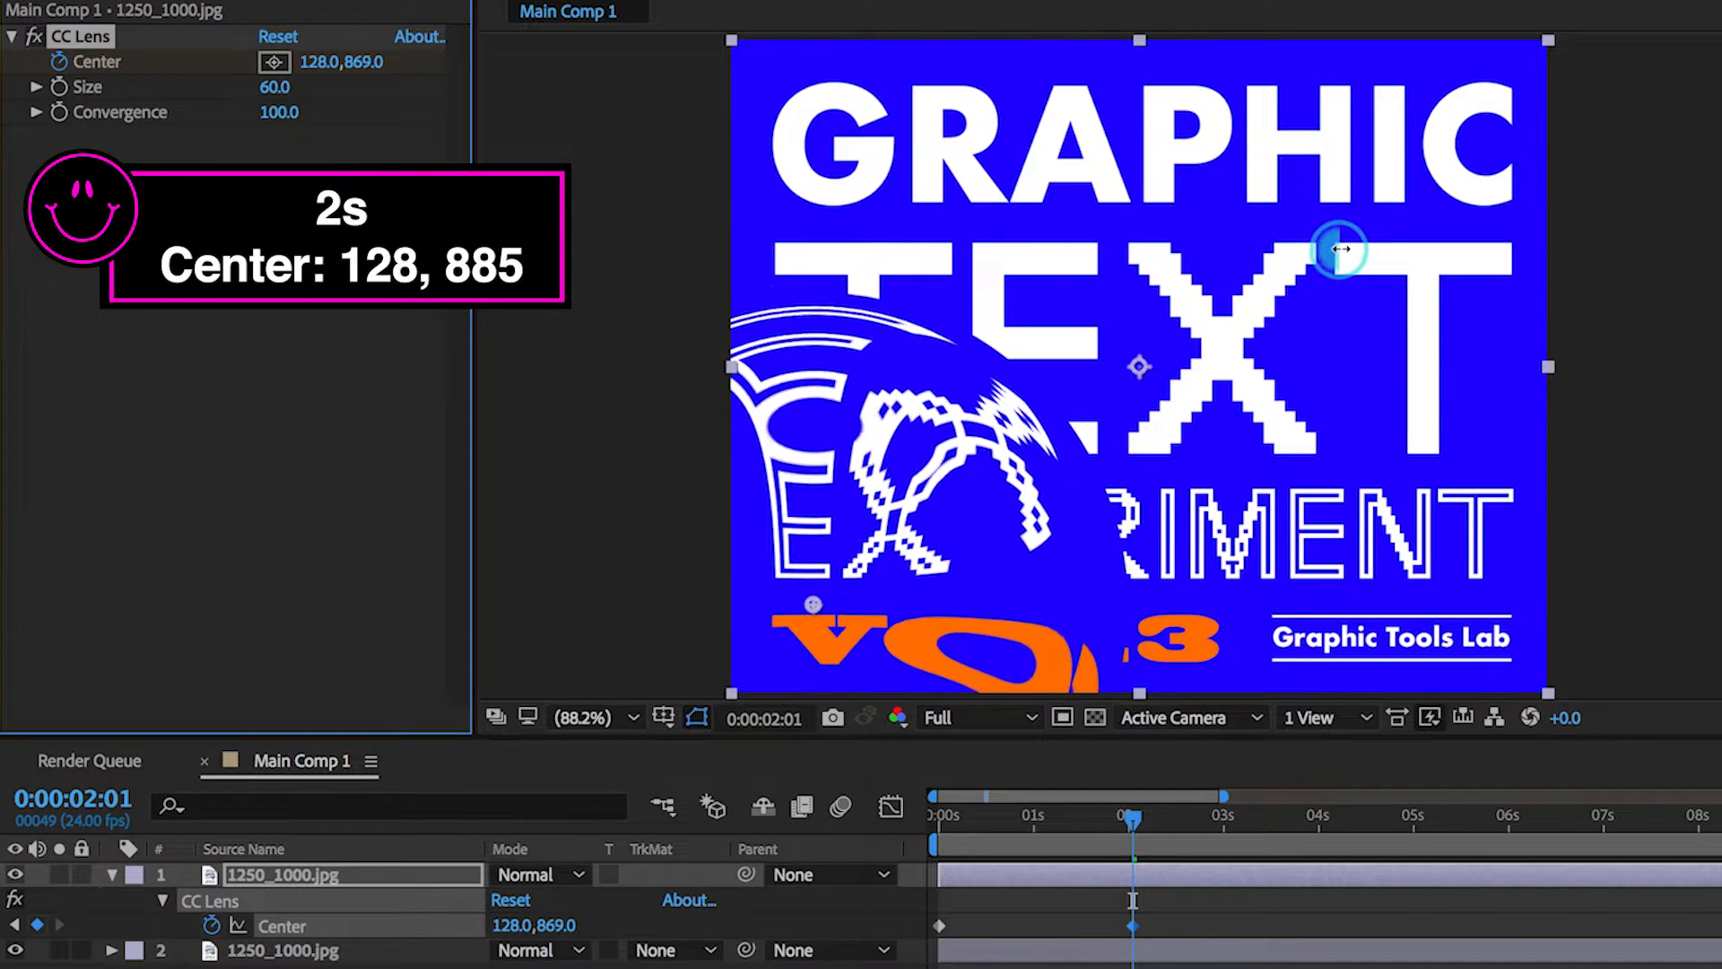
pyautogui.moveTo(1132, 816); pyautogui.dragTo(1301, 816)
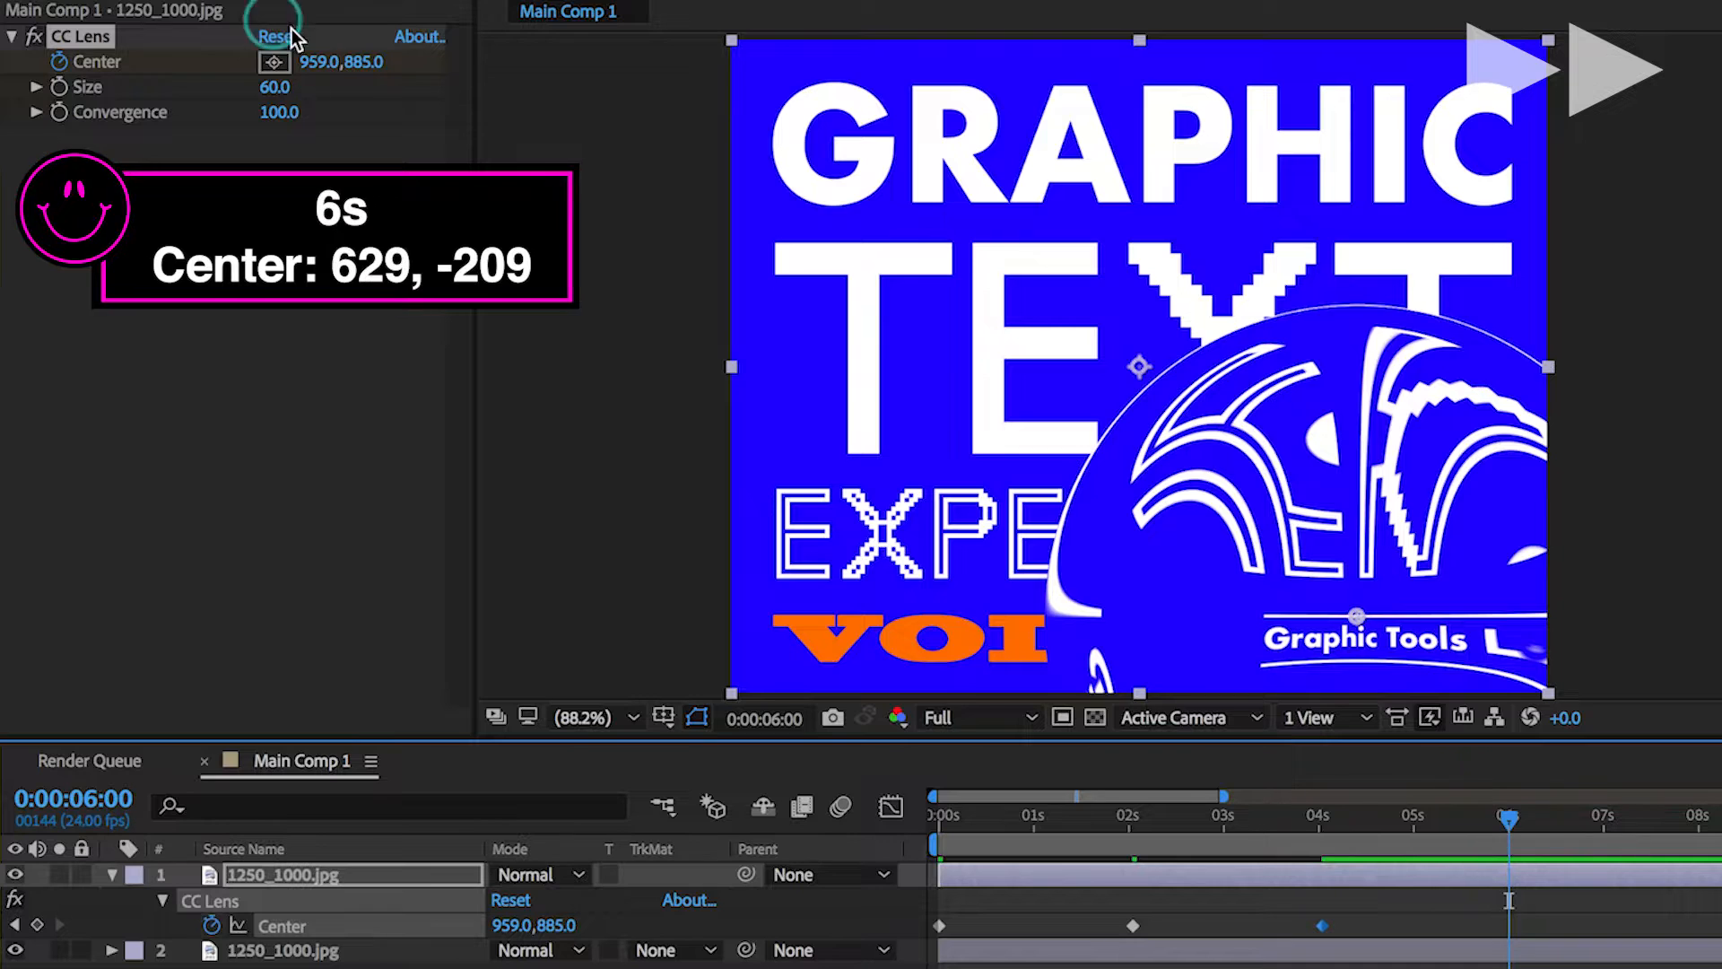
pyautogui.click(277, 36)
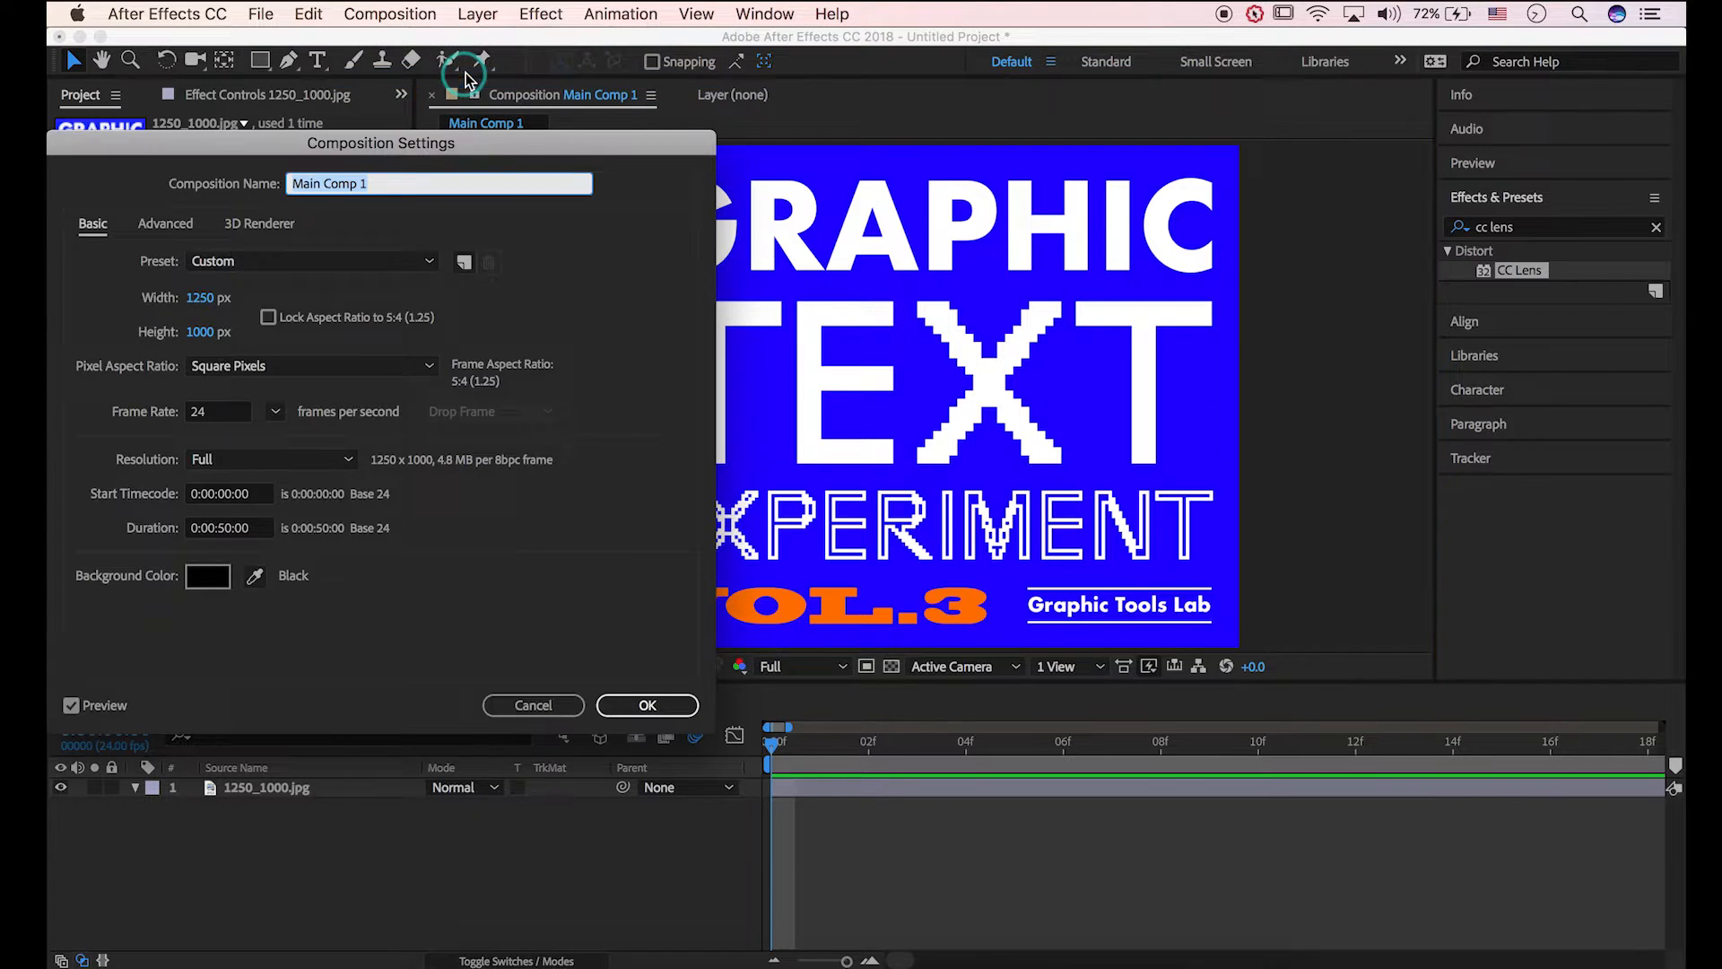
# Set the composition background to the poster's blue and hide the layer to check
pyautogui.click(207, 576)
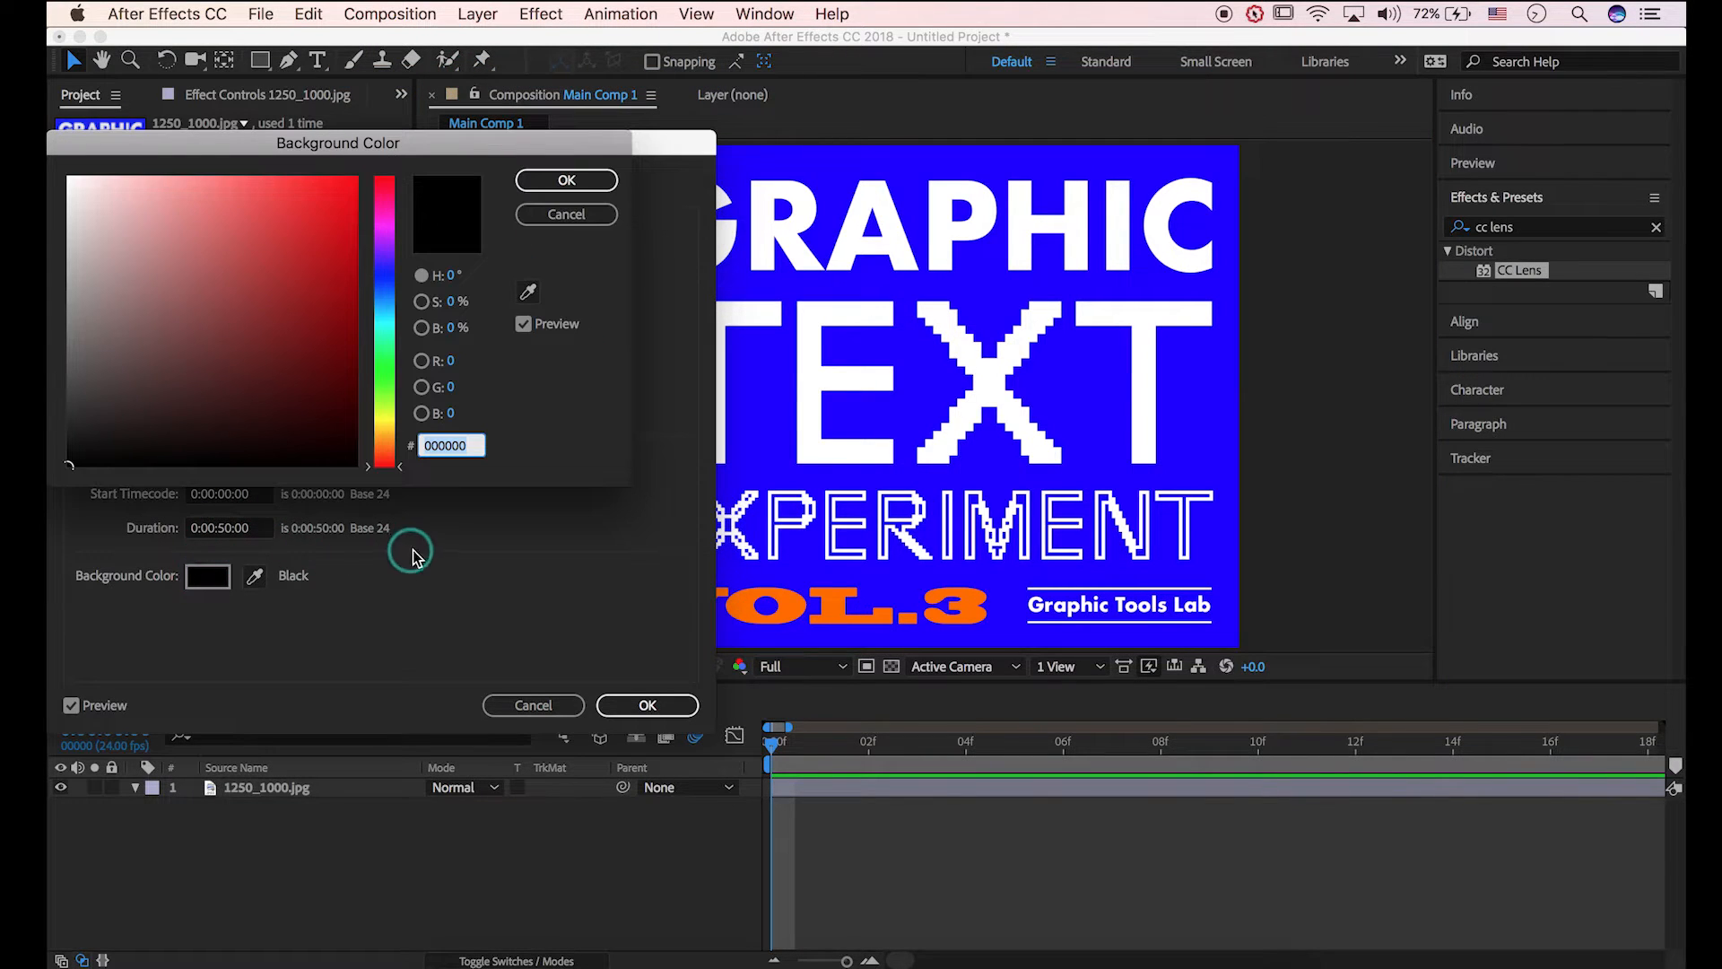
pyautogui.click(565, 179)
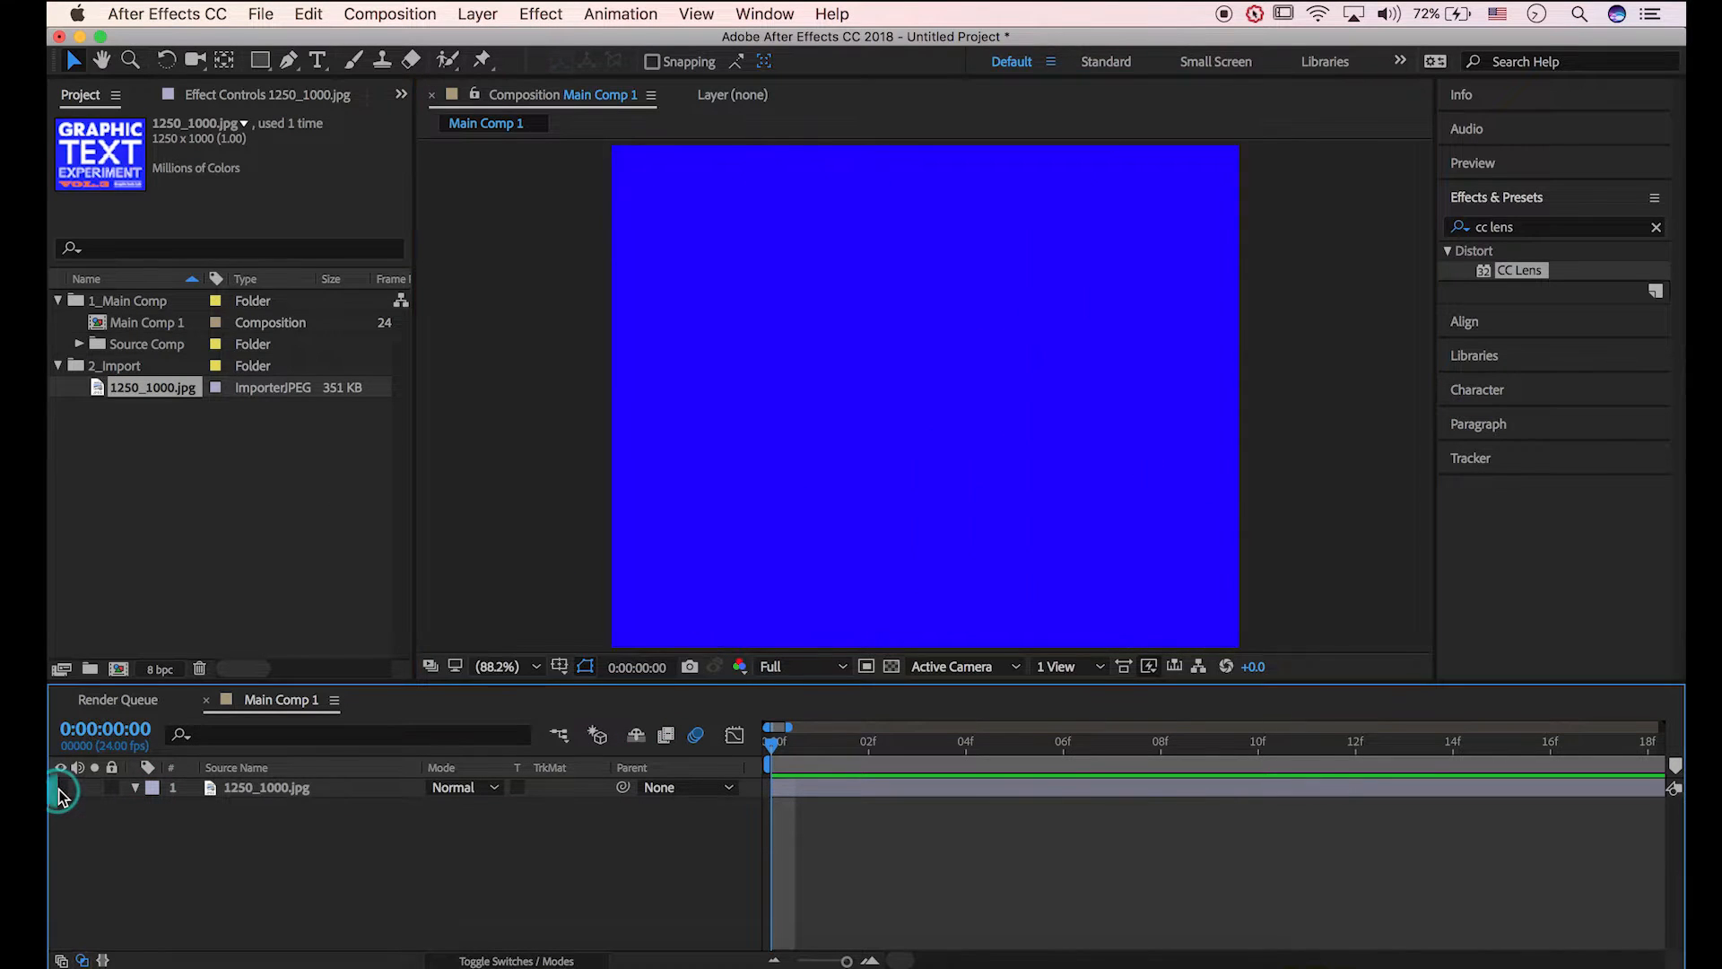
pyautogui.click(60, 788)
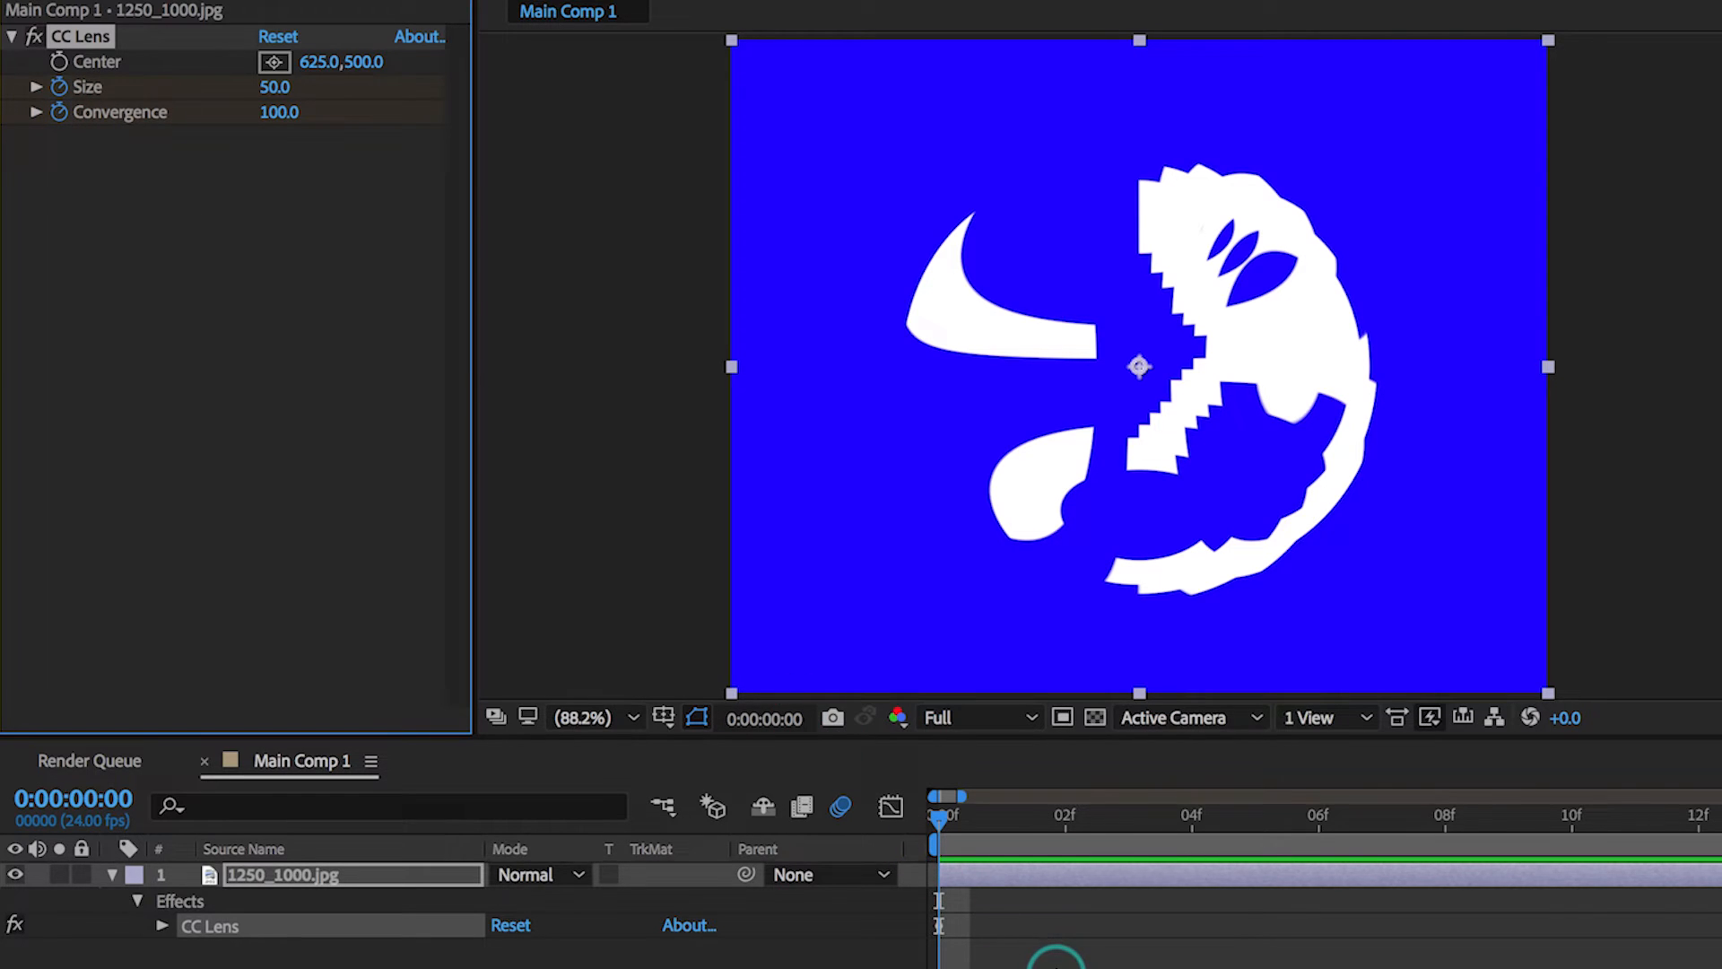
# Reveal the Size and Convergence keyframes with U and scrub the eight-frame lens growth
pyautogui.press('u')
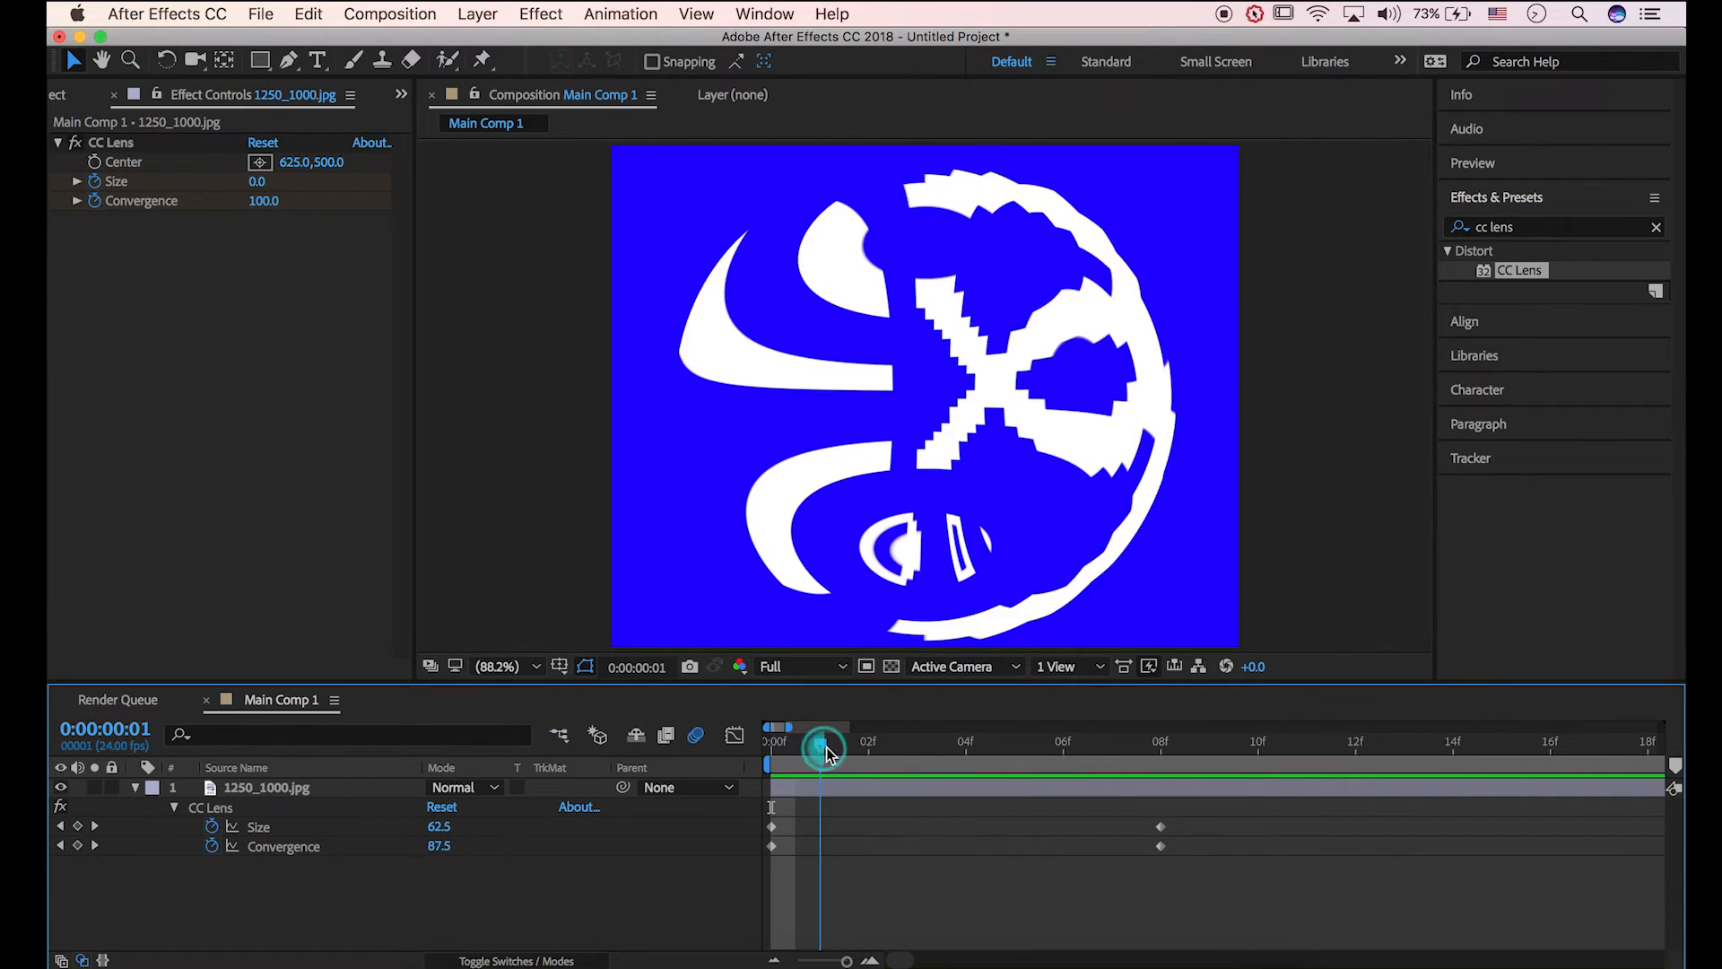
pyautogui.moveTo(823, 753); pyautogui.dragTo(1153, 758)
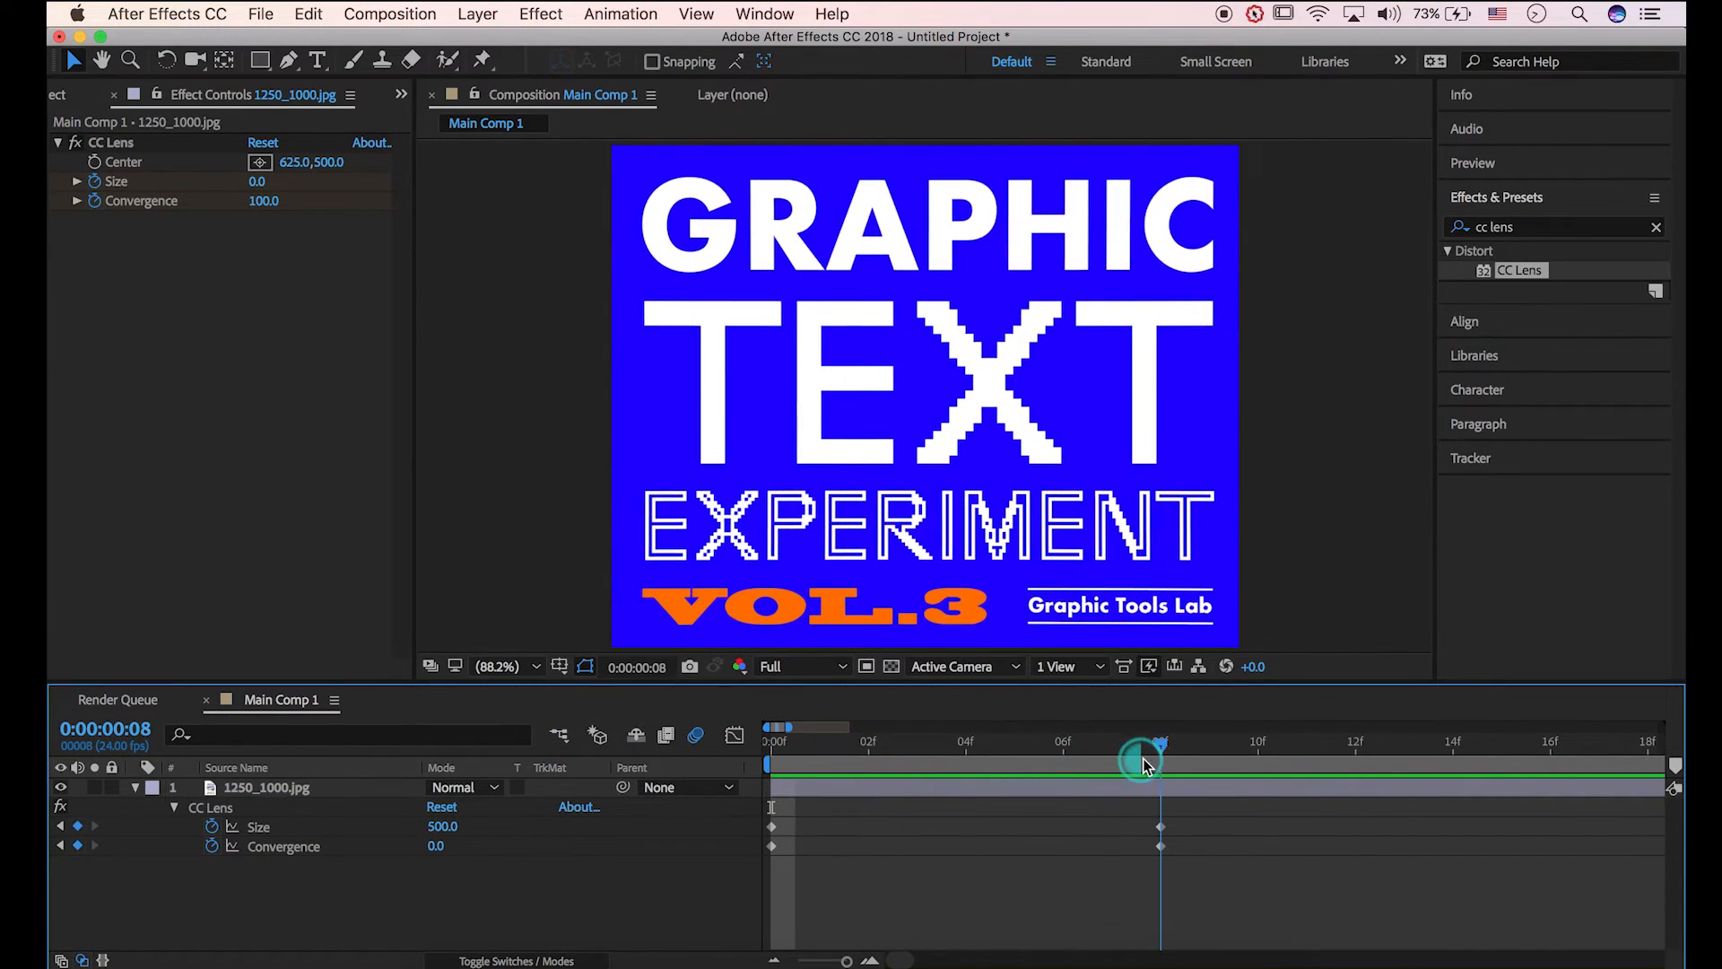